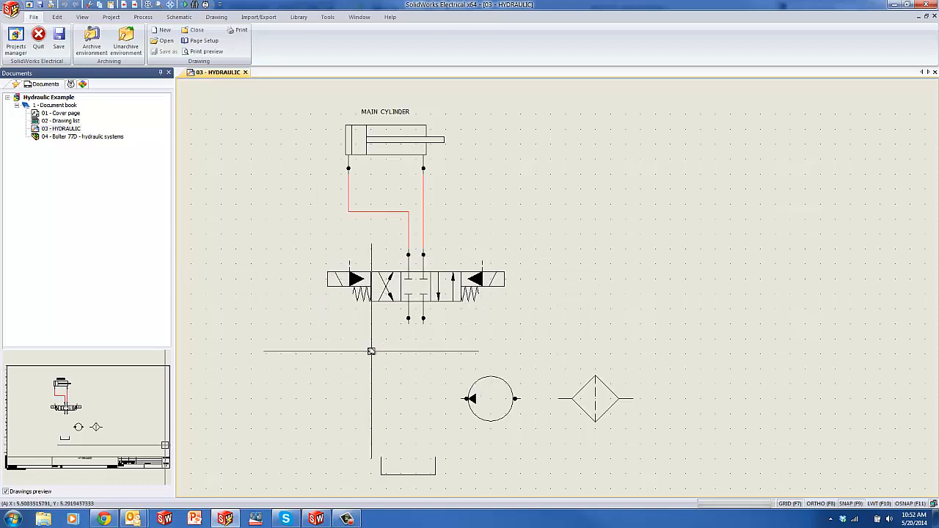
pyautogui.moveTo(347, 345)
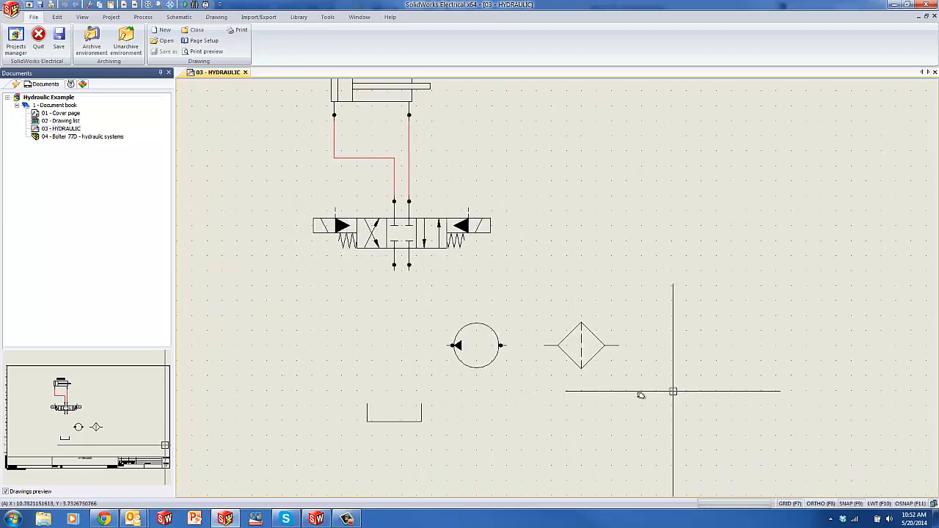
pyautogui.moveTo(589, 362)
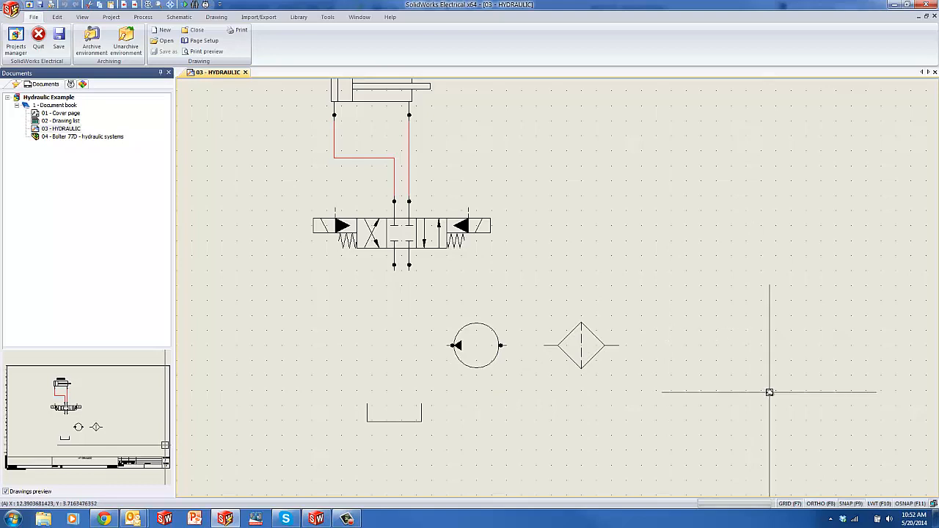
pyautogui.moveTo(407, 283)
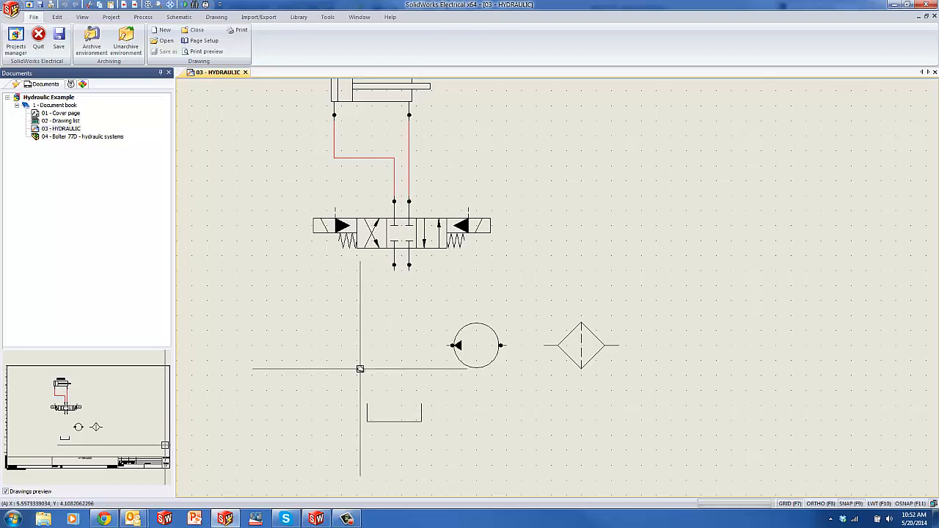
pyautogui.moveTo(265, 177)
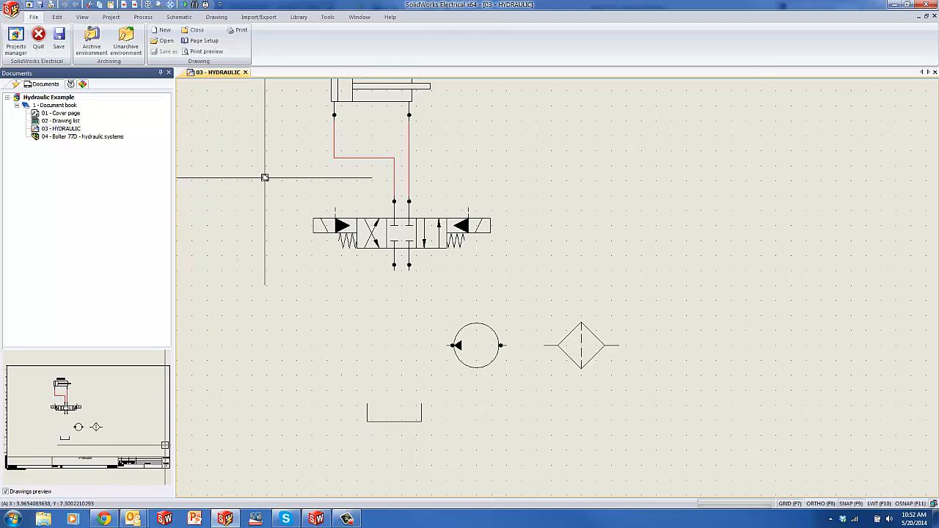
# Switch to the Schematic ribbon tab on the 03 - HYDRAULIC sheet.
pyautogui.click(179, 17)
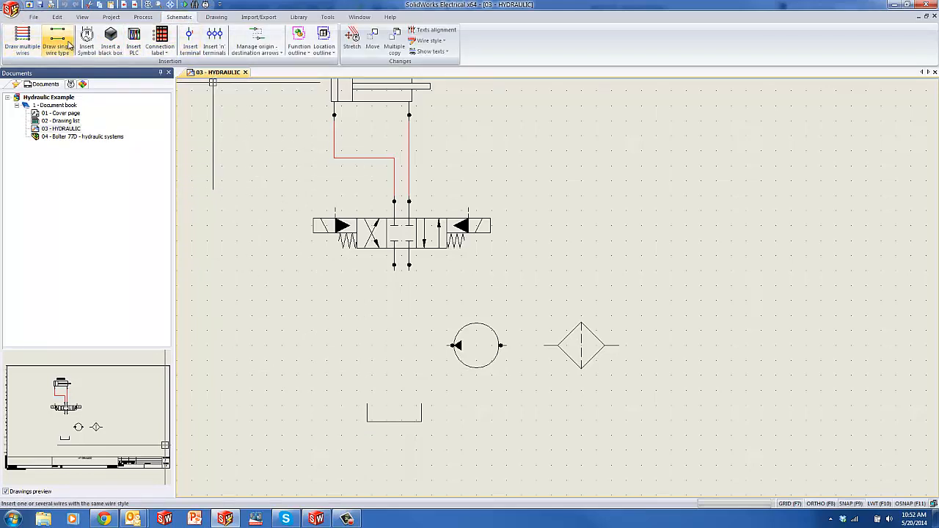
# Draw the blue H_RETURN line from valve to tank and an H_WORK line to the pump.
pyautogui.click(57, 40)
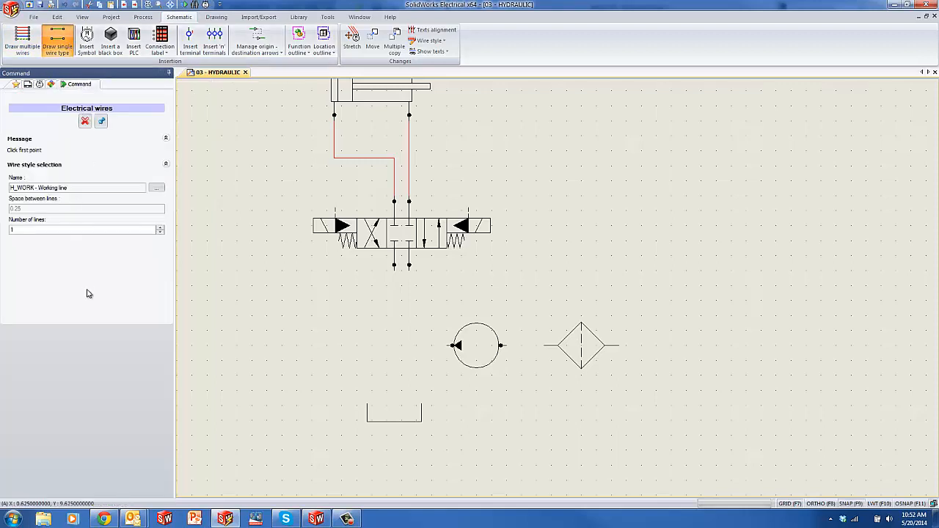
pyautogui.click(156, 188)
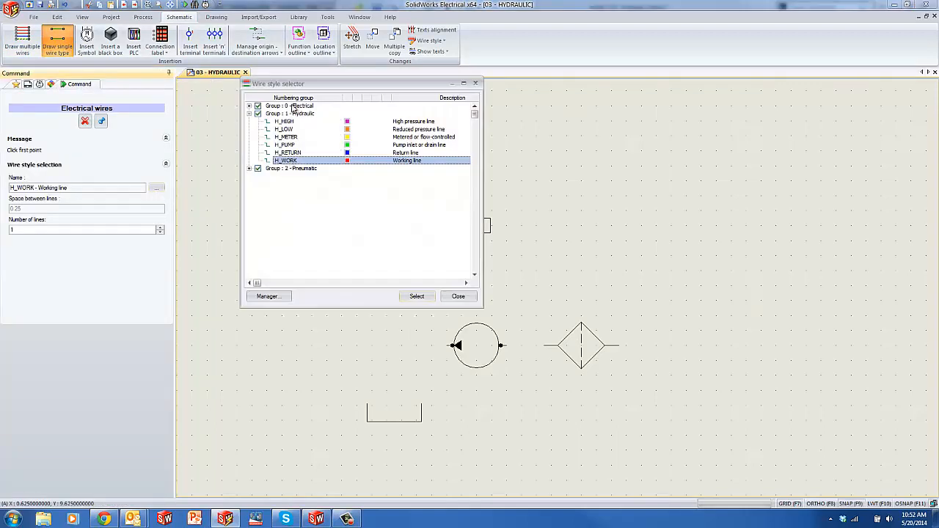
pyautogui.moveTo(303, 121)
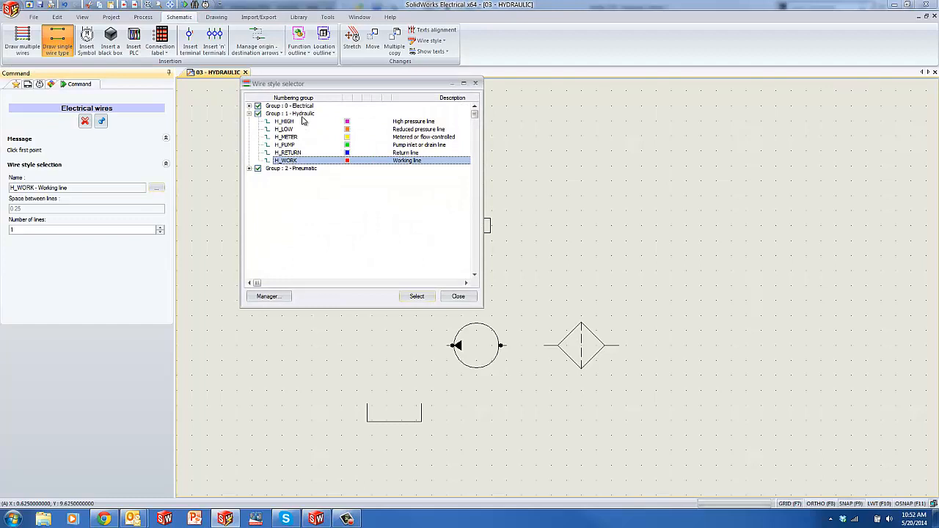
pyautogui.click(249, 169)
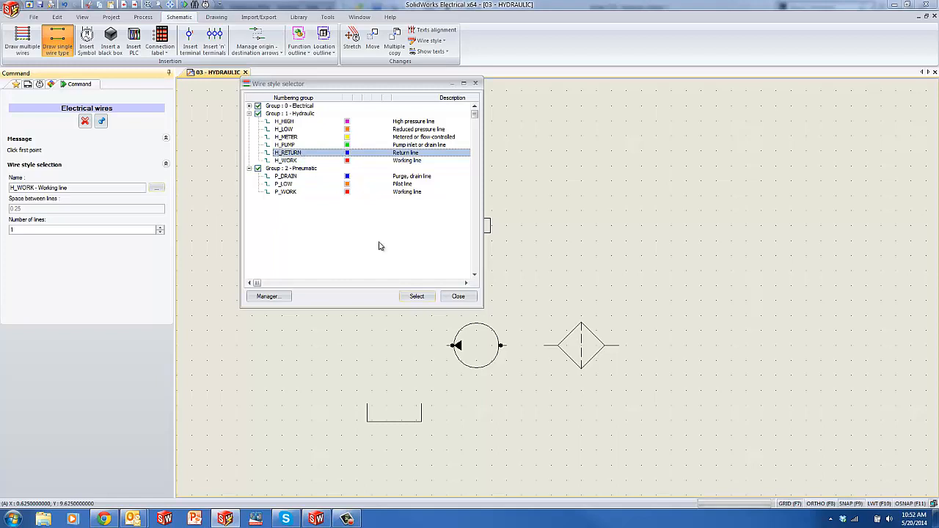
pyautogui.click(416, 296)
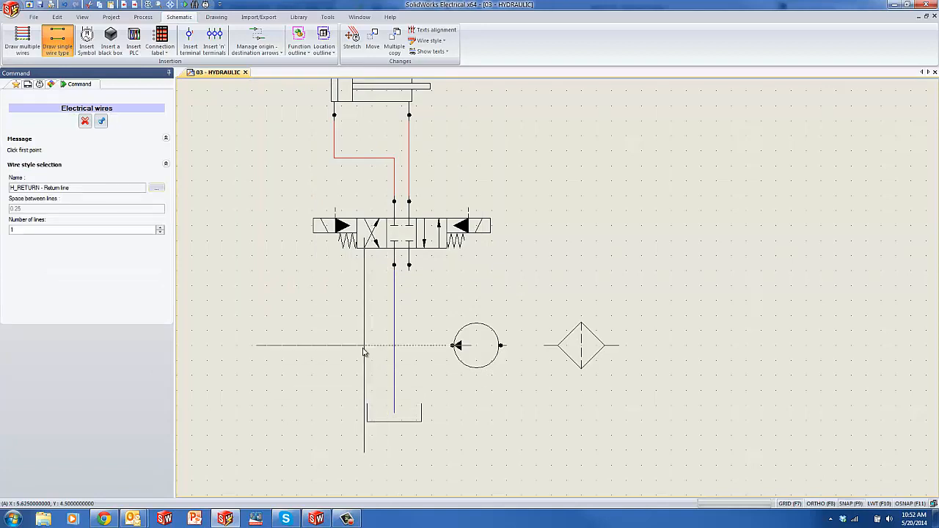
pyautogui.click(156, 187)
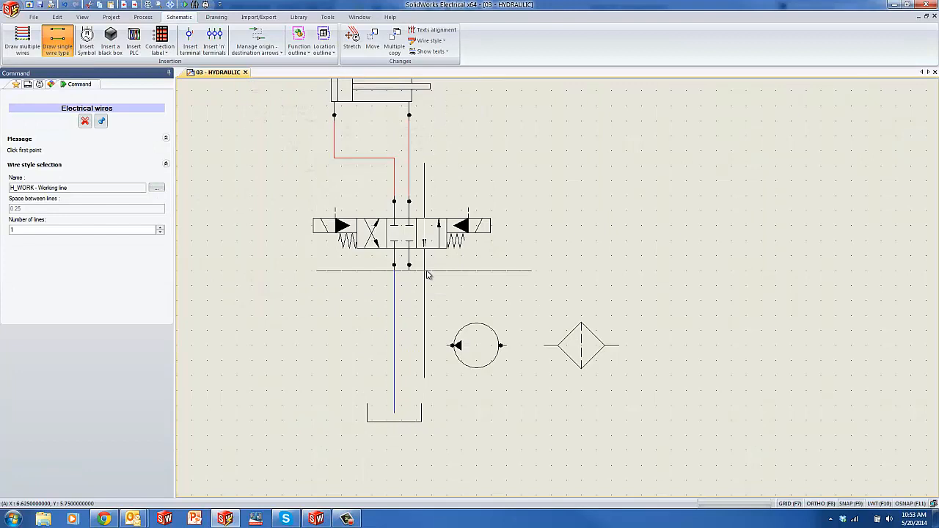
pyautogui.click(408, 265)
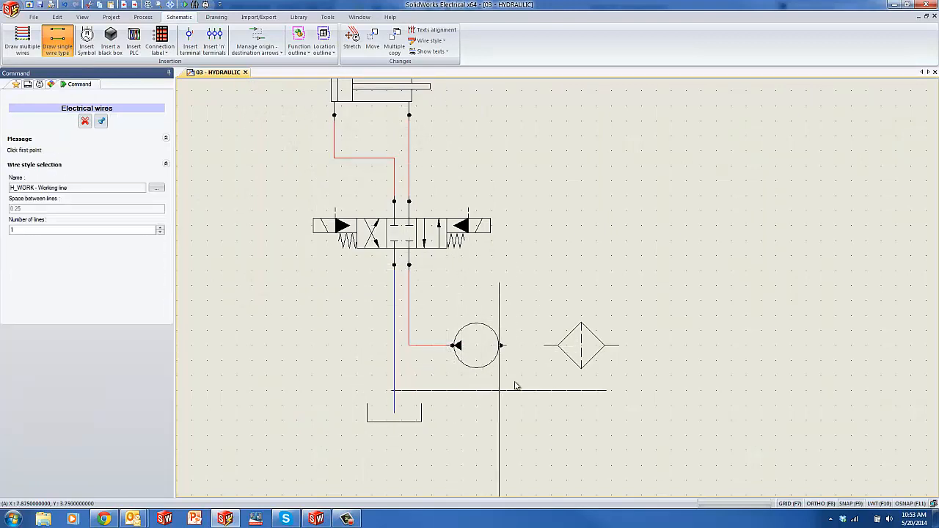
pyautogui.click(500, 345)
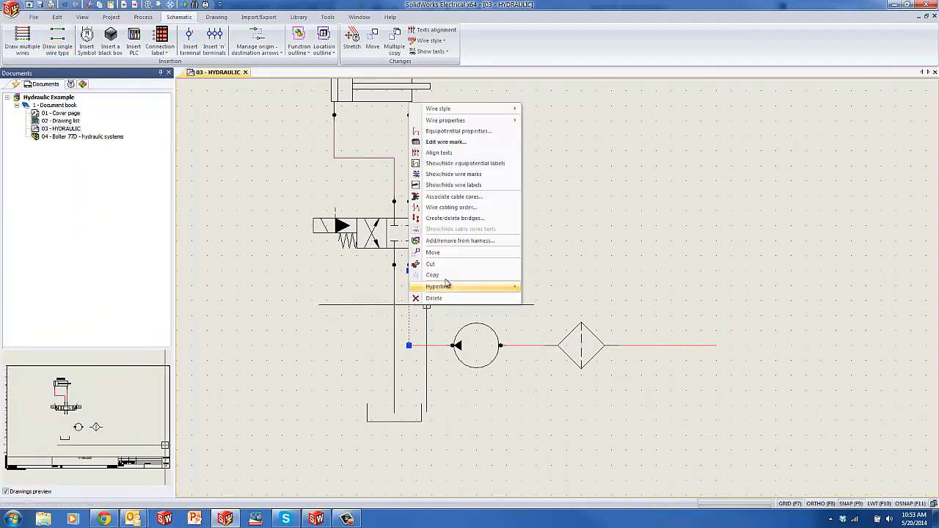
pyautogui.click(438, 109)
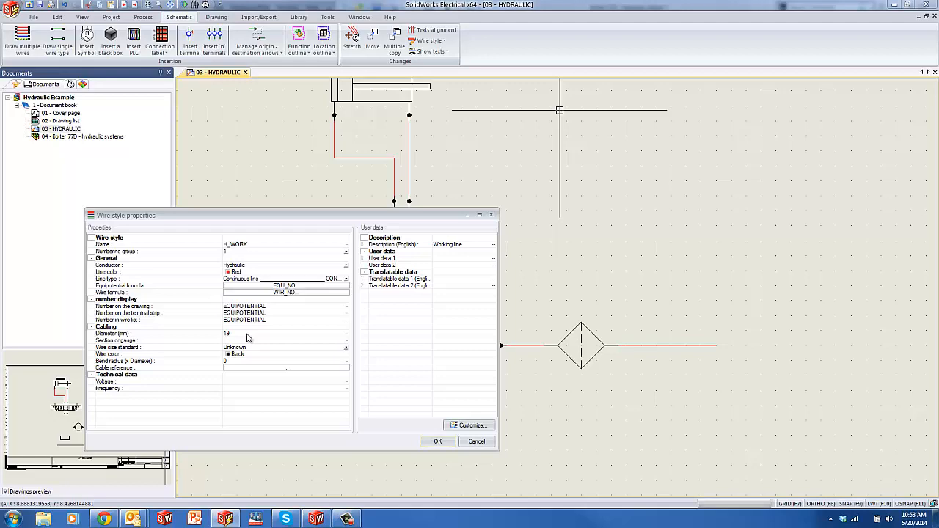
pyautogui.moveTo(238, 358)
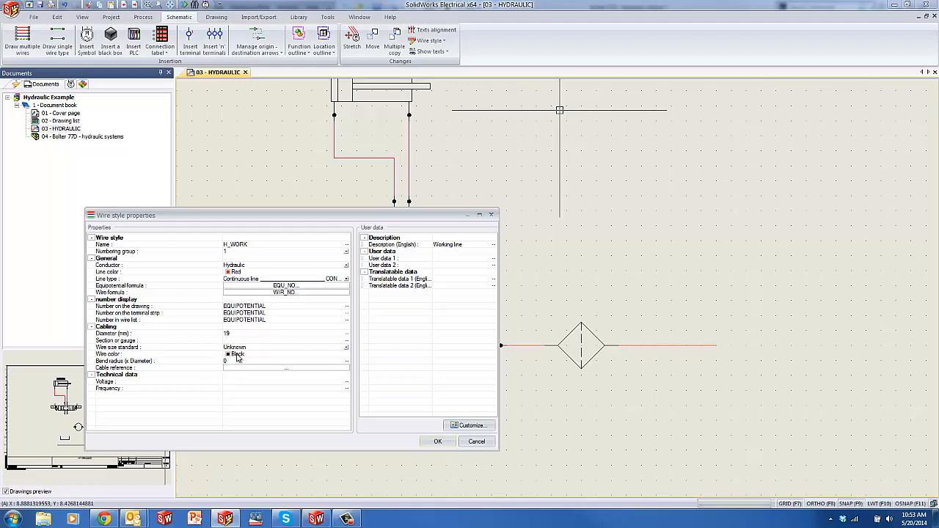
pyautogui.moveTo(455, 438)
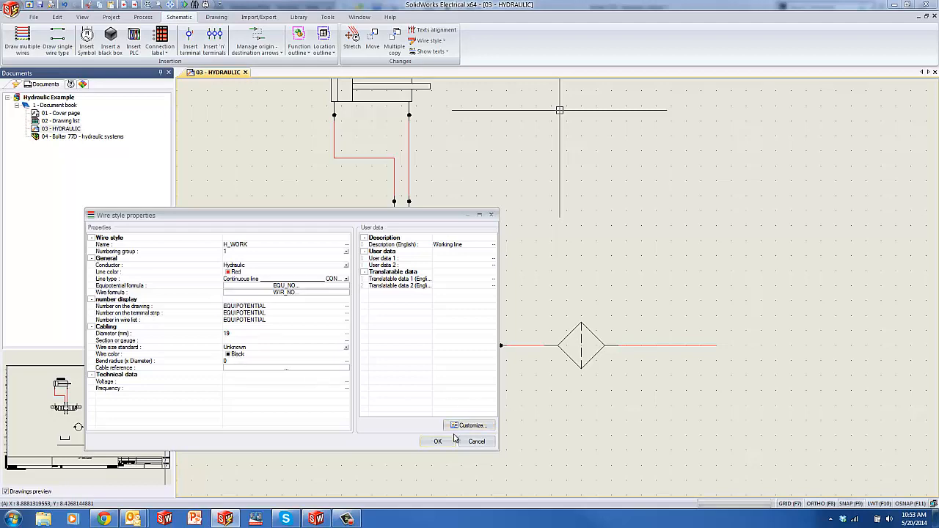
pyautogui.click(438, 441)
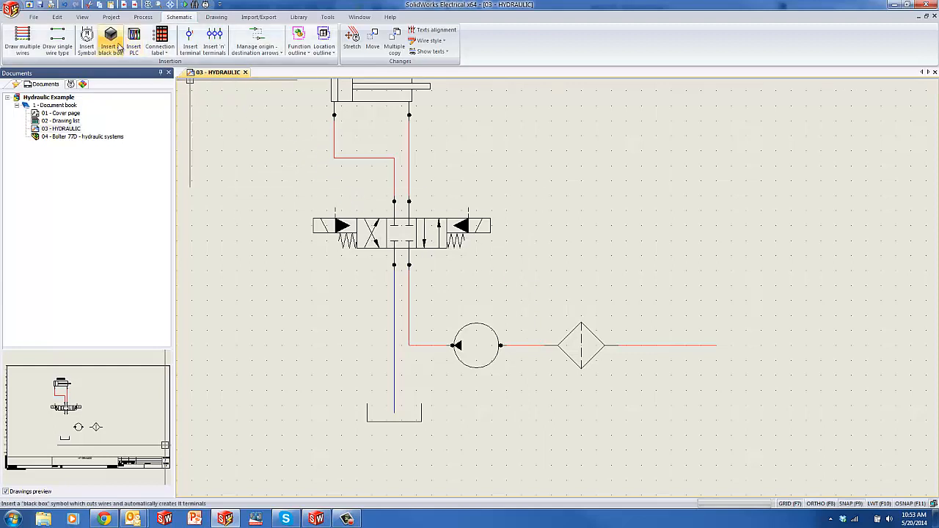
# Place a black box with root TANK (mark TANK1) and view its manufacturer parts.
pyautogui.click(110, 38)
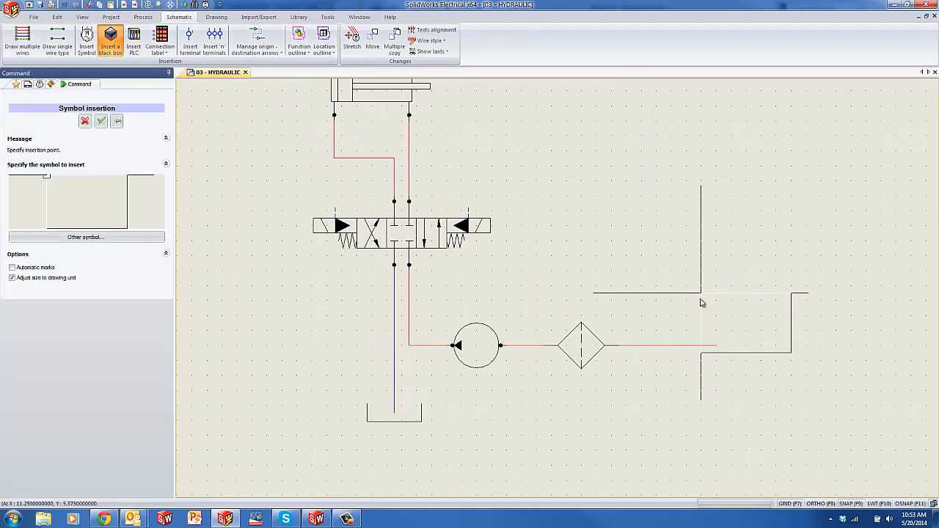
pyautogui.click(701, 303)
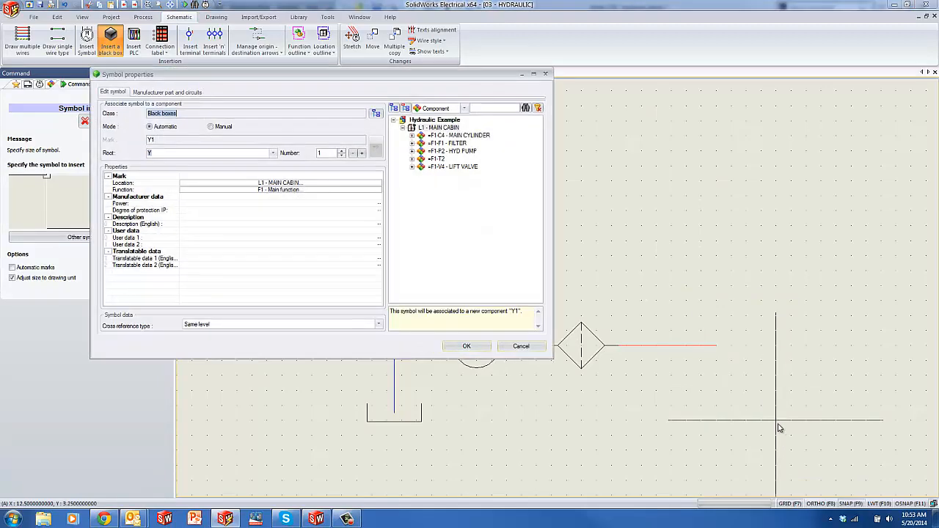
pyautogui.click(211, 153)
pyautogui.write('TANK')
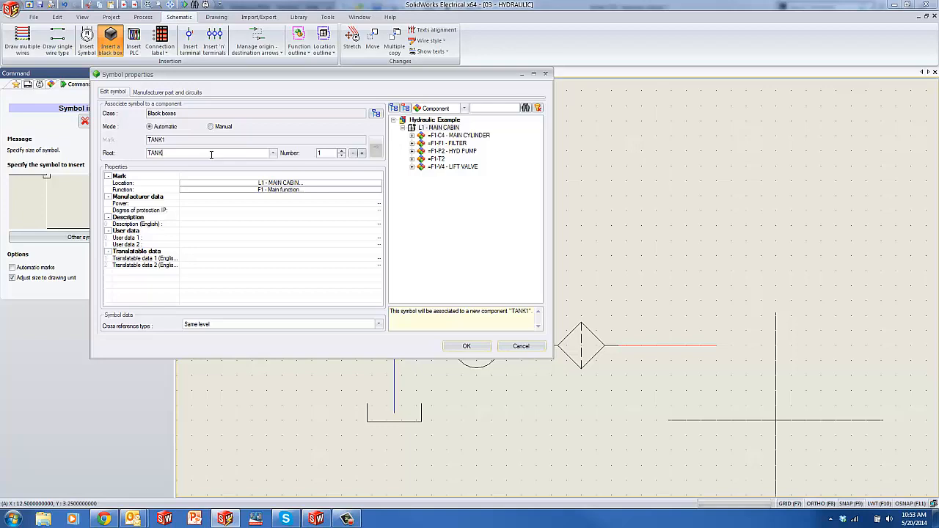
pyautogui.click(166, 91)
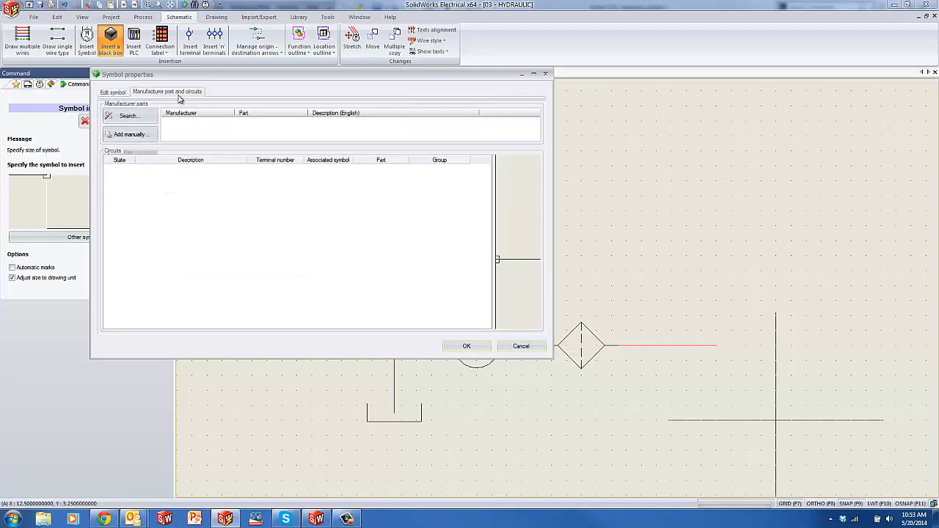
# Create manufacturer part TANK-001 (1/2 GAL reservoir) and assign it to TANK1.
pyautogui.click(130, 134)
pyautogui.write('TAN')
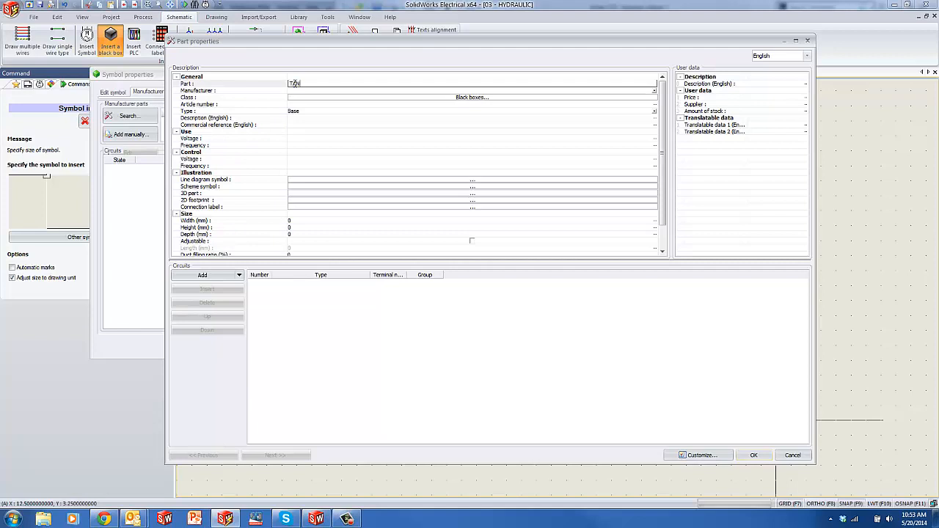
pyautogui.write('-001')
pyautogui.click(472, 91)
pyautogui.write('XYZ')
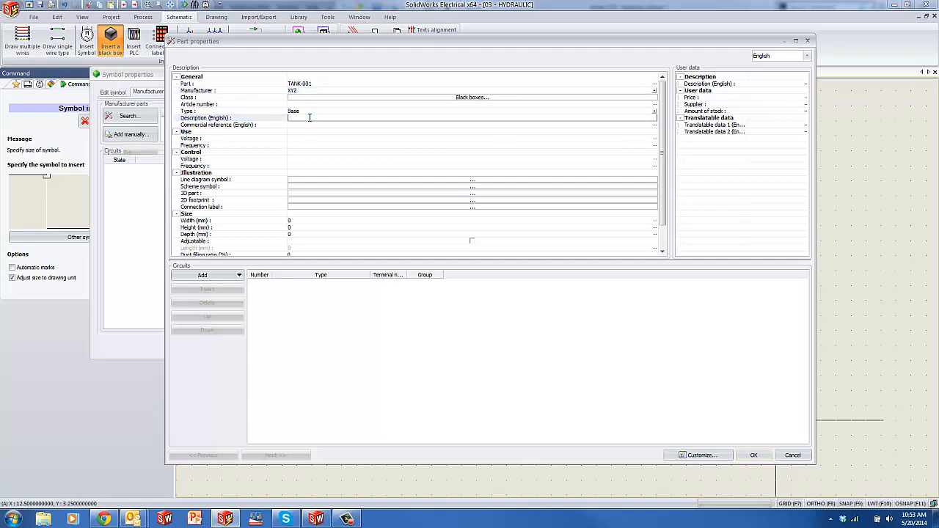
pyautogui.write('1/2 GAL RESEVOI')
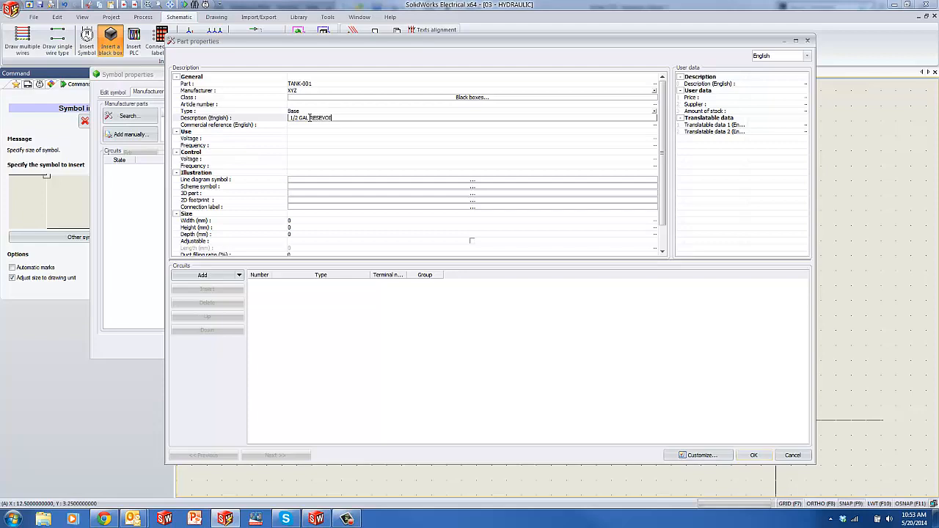
pyautogui.click(754, 455)
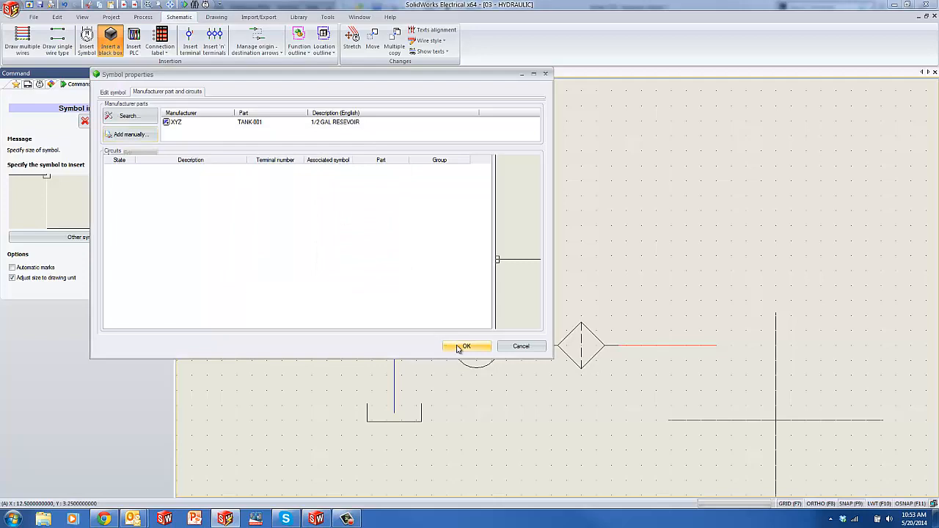
pyautogui.click(466, 346)
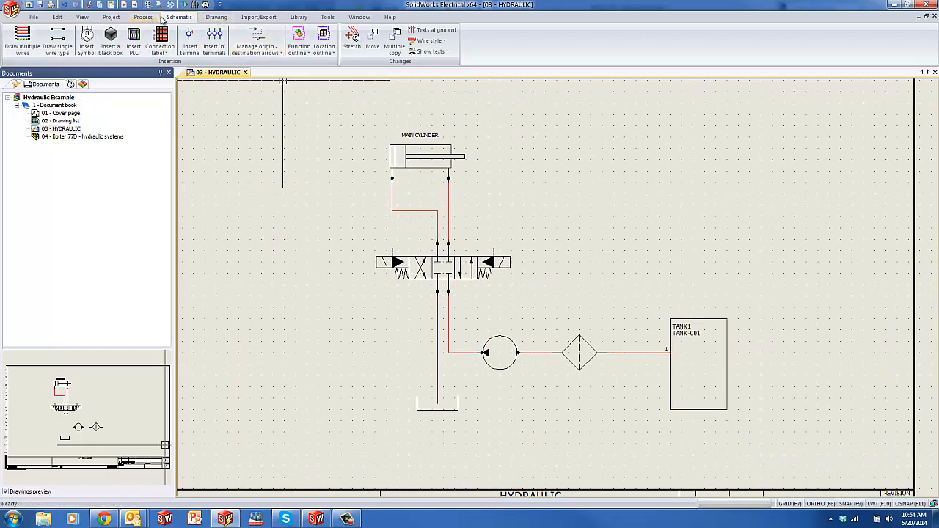
pyautogui.click(111, 16)
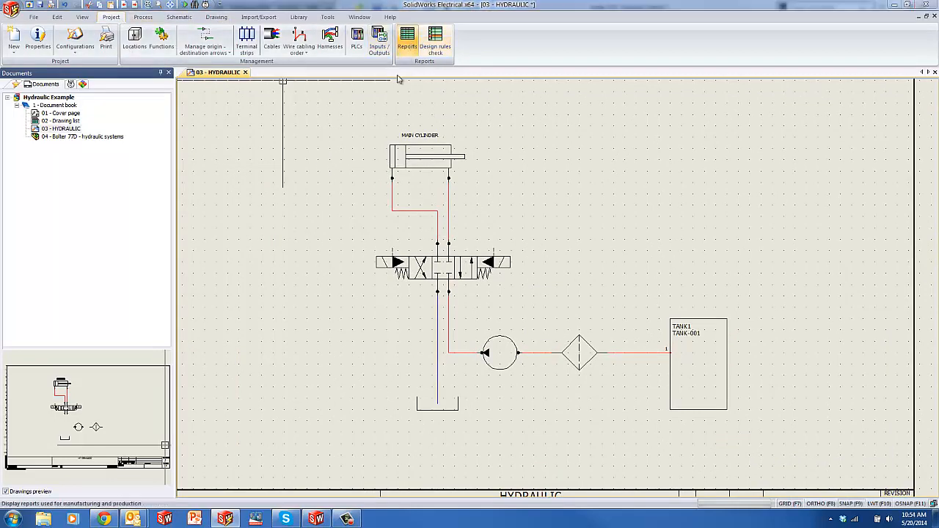
pyautogui.click(407, 38)
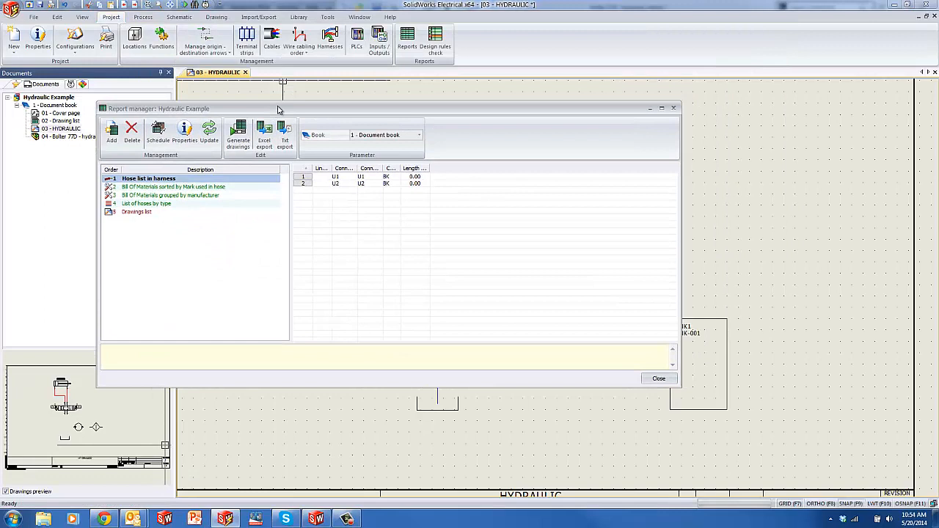
pyautogui.click(149, 178)
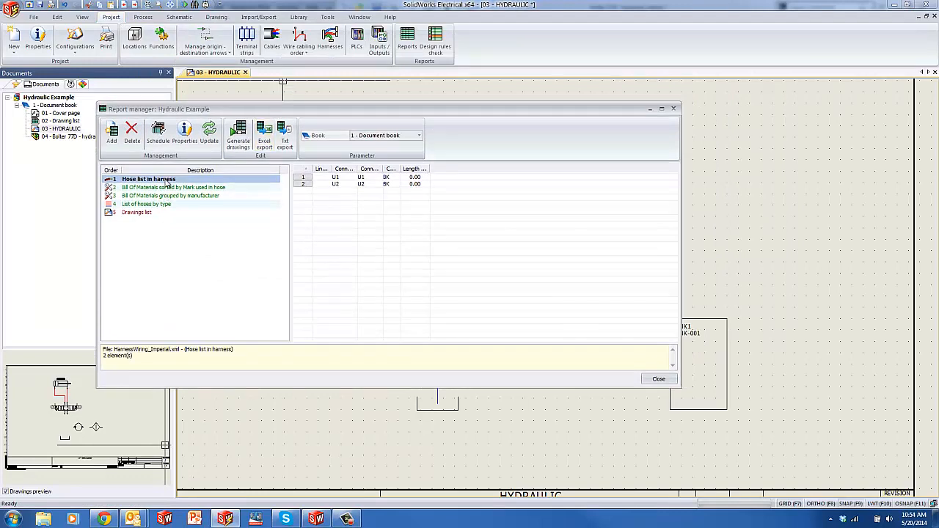
pyautogui.click(169, 195)
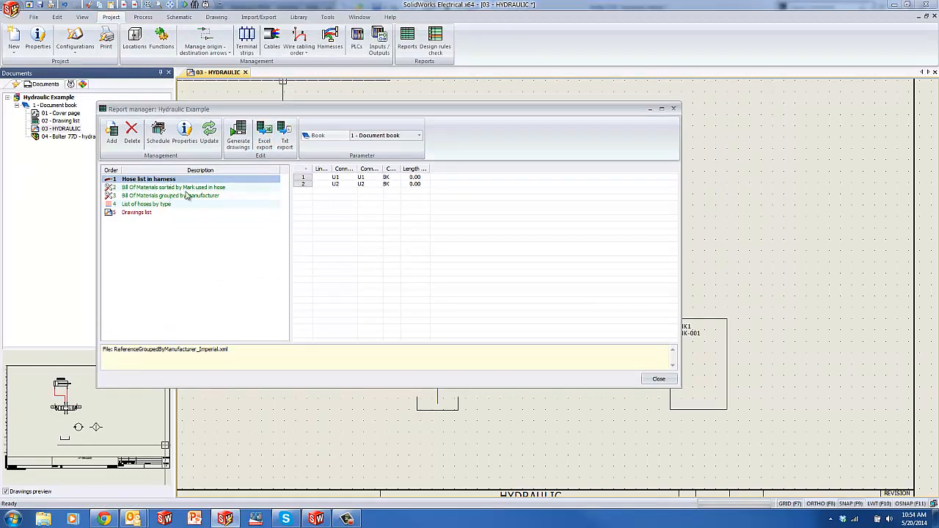
pyautogui.click(146, 204)
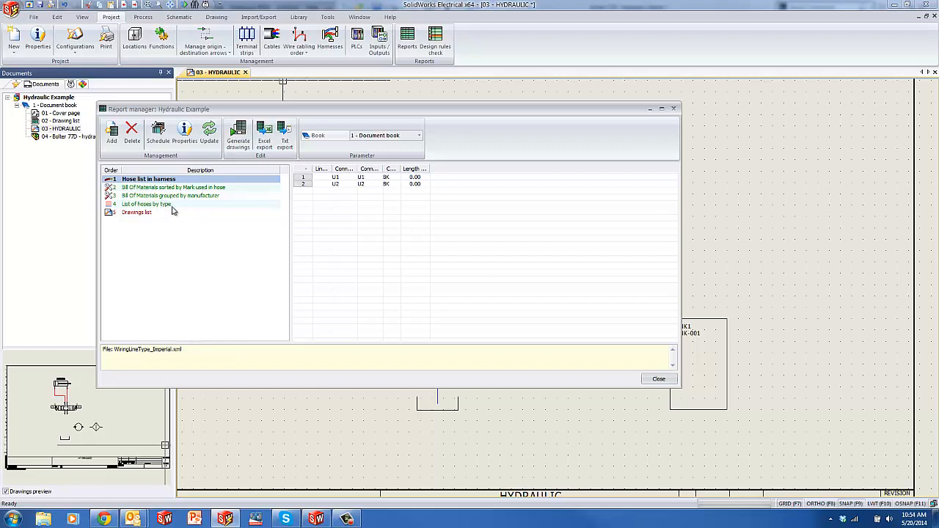
pyautogui.click(149, 179)
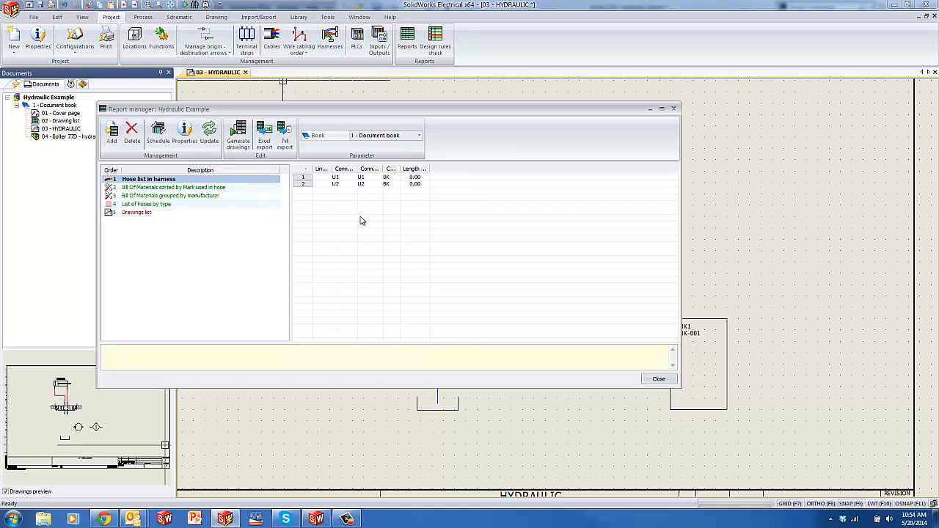
pyautogui.click(149, 178)
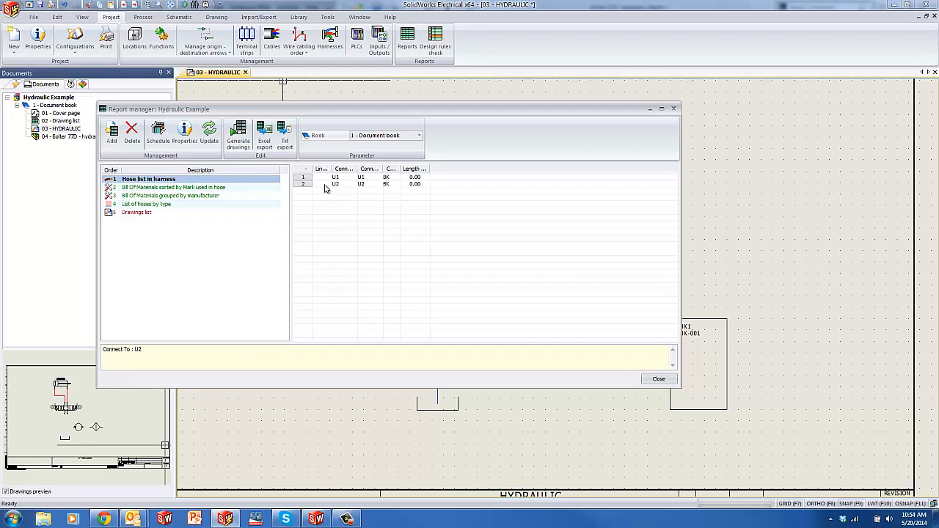
pyautogui.click(181, 187)
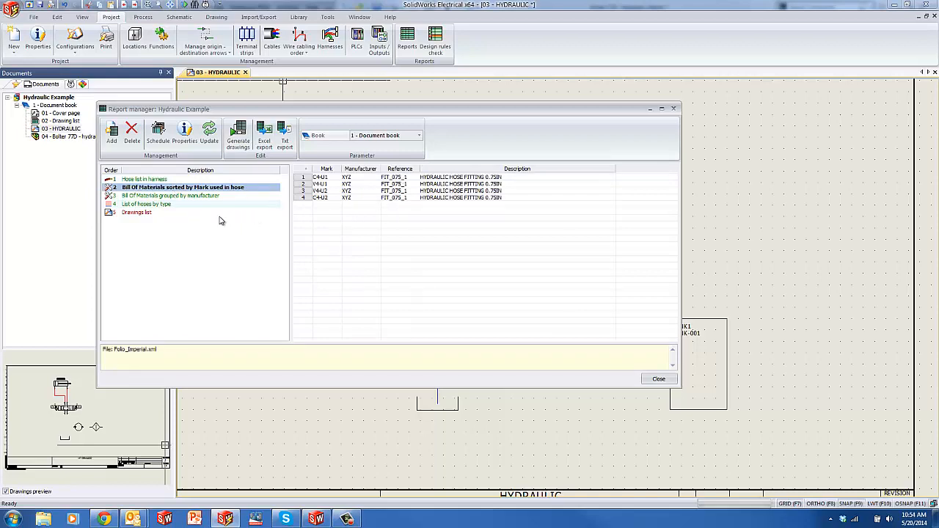
pyautogui.click(180, 196)
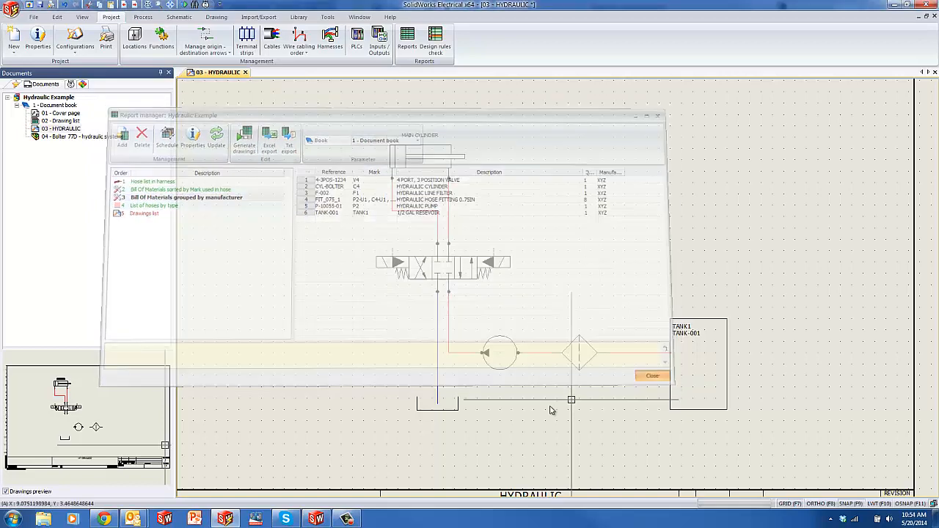
pyautogui.click(651, 375)
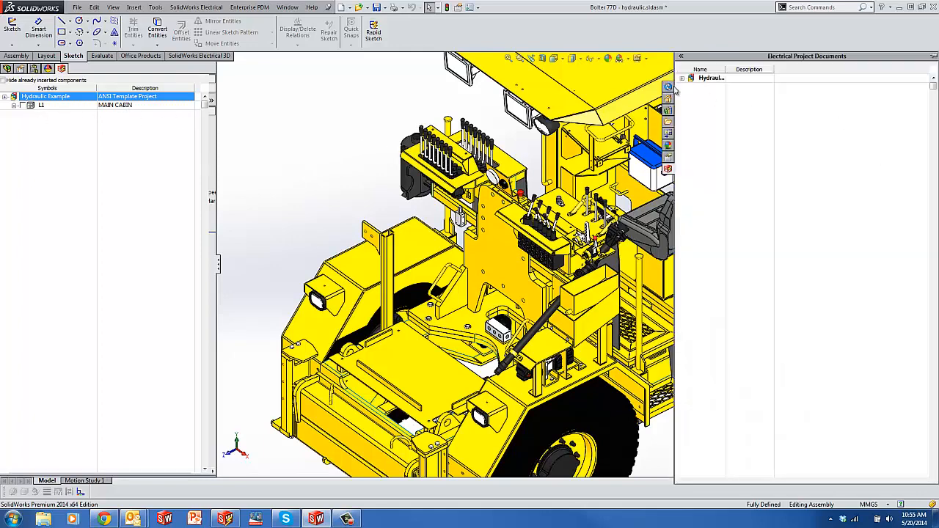
# Preview the 03 - HYDRAULIC schematic from the project's document book.
pyautogui.click(691, 78)
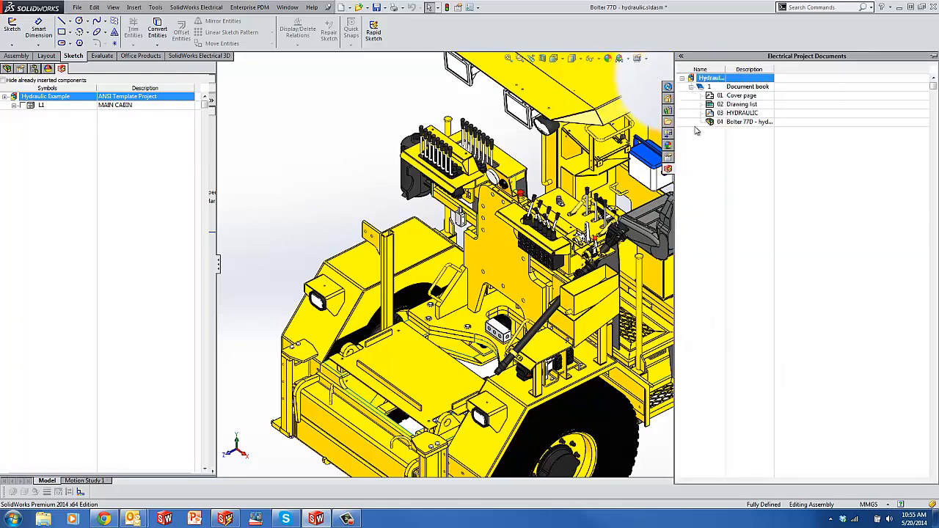
pyautogui.rightClick(742, 113)
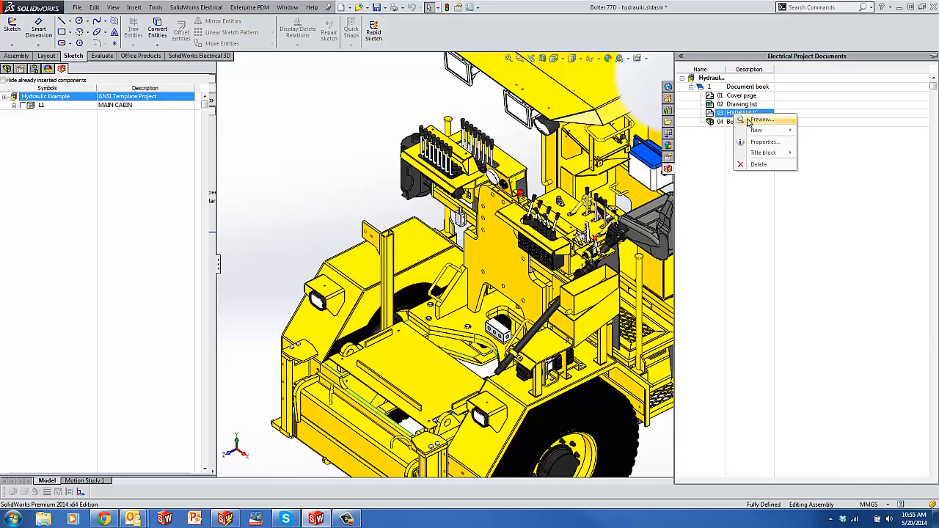
pyautogui.click(761, 120)
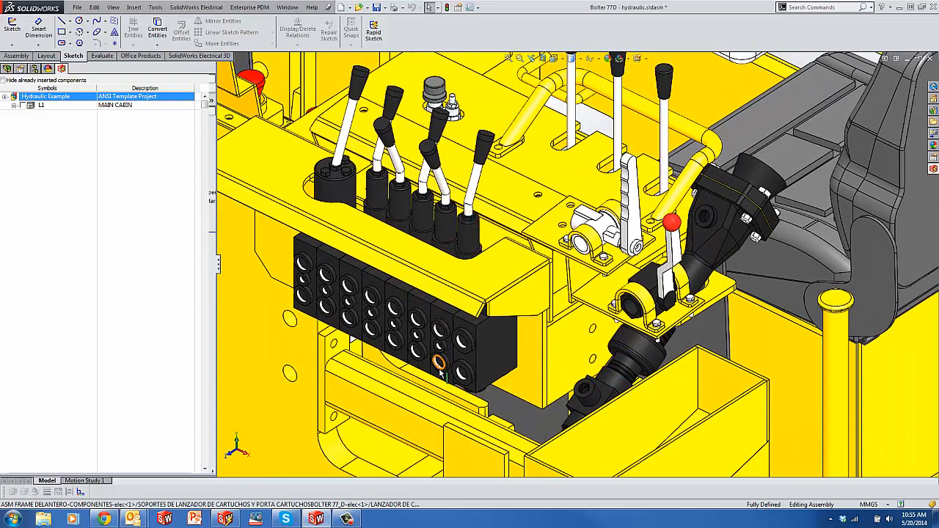
# Insert fittings at main cylinder ports U1, U2 and lift valve ports U1, U2.
pyautogui.click(14, 96)
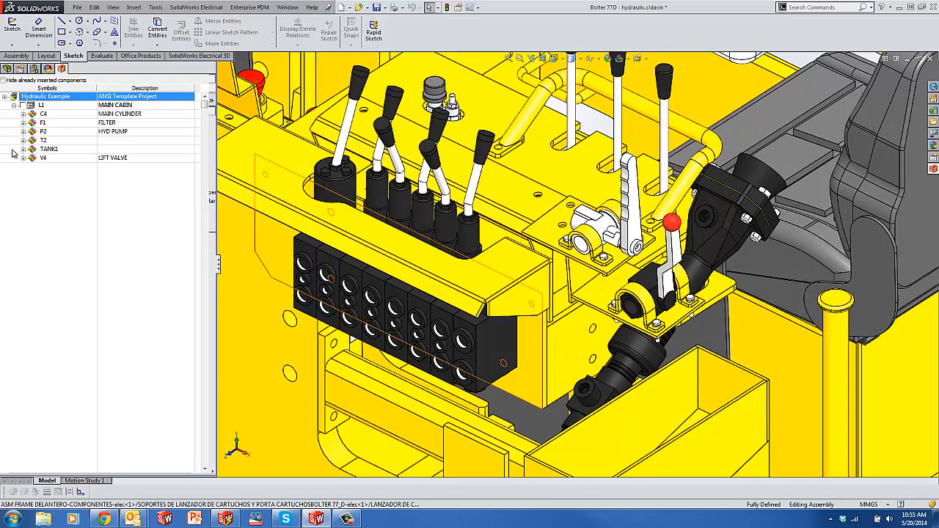
pyautogui.click(25, 114)
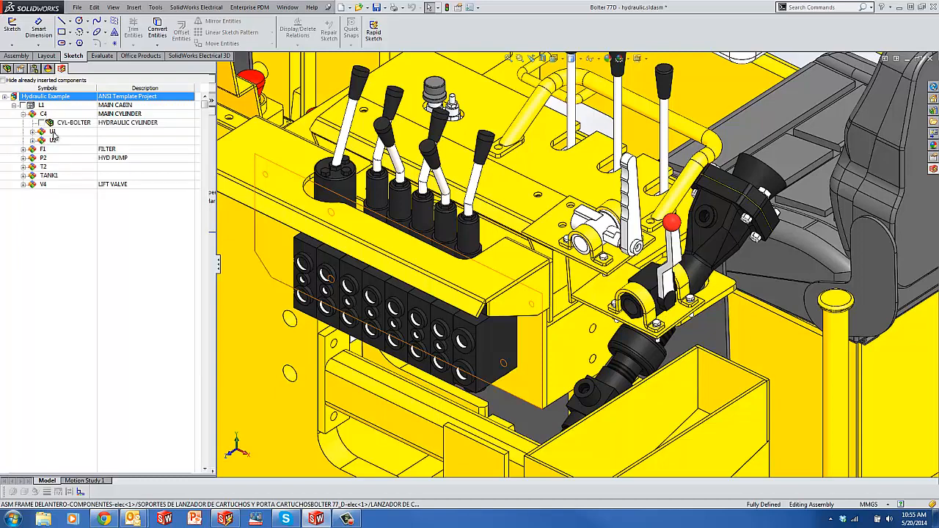
pyautogui.rightClick(52, 131)
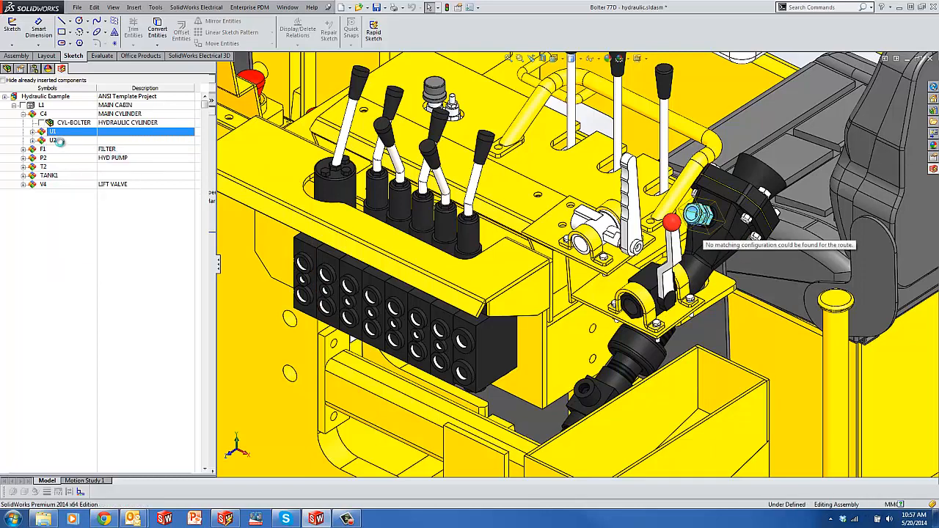
pyautogui.rightClick(53, 140)
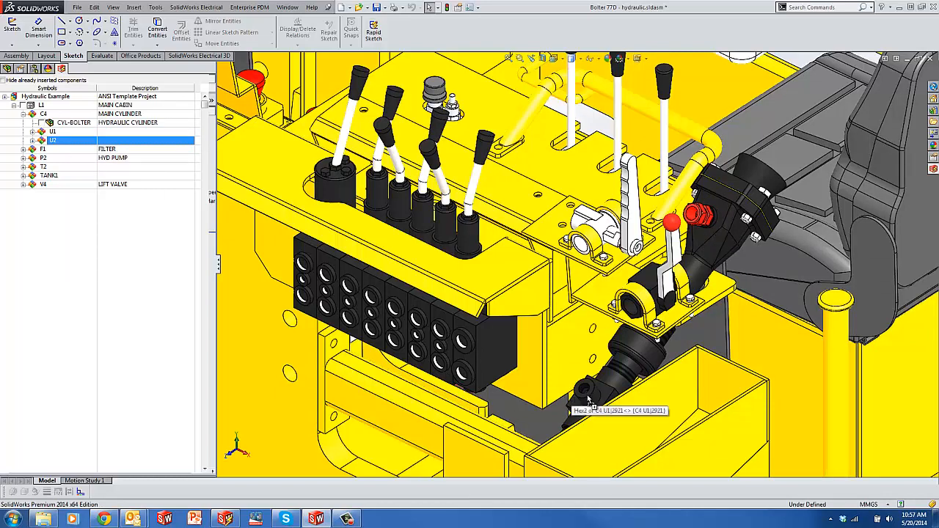
pyautogui.click(584, 381)
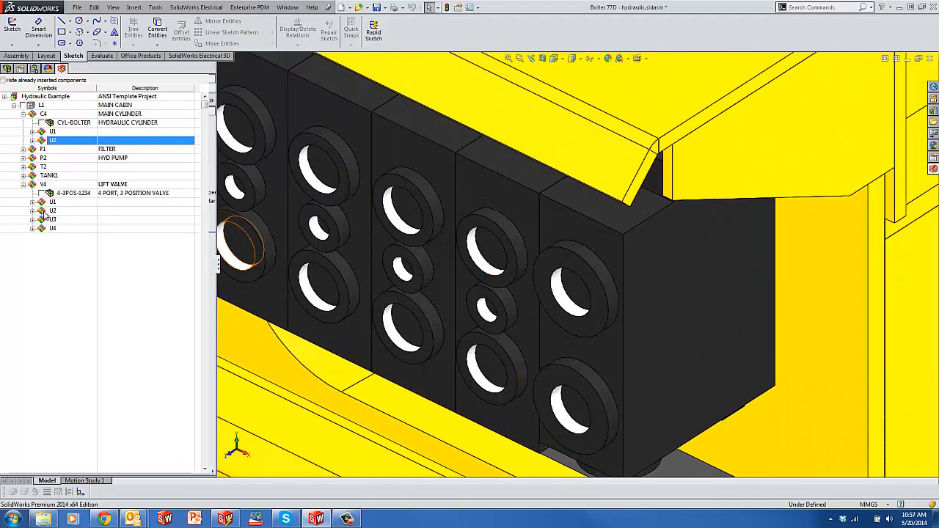
pyautogui.click(53, 202)
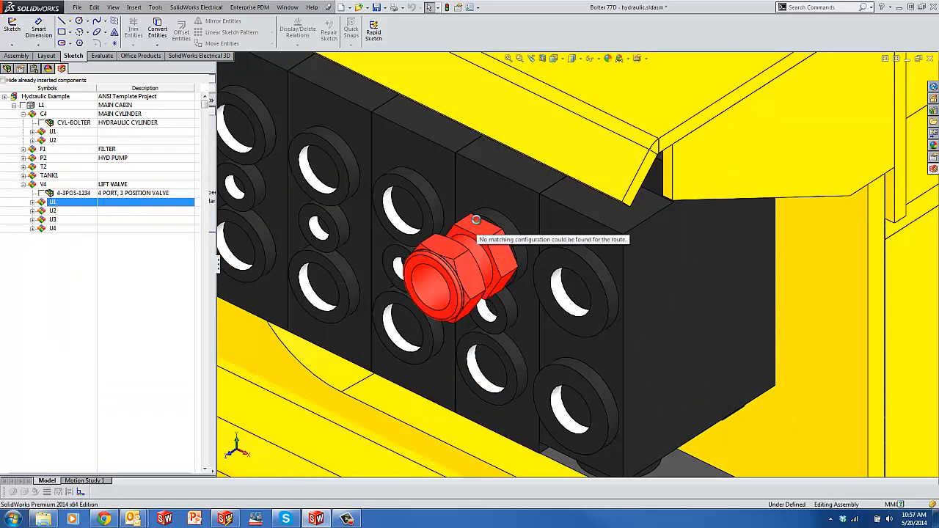
pyautogui.click(53, 211)
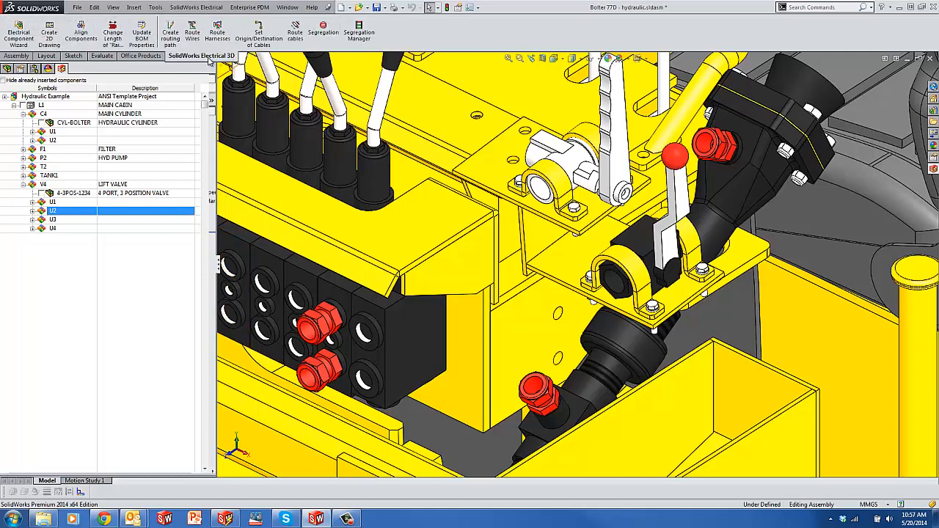
# Run Route Harnesses with the All harnesses option to open the harness sketch.
pyautogui.click(216, 33)
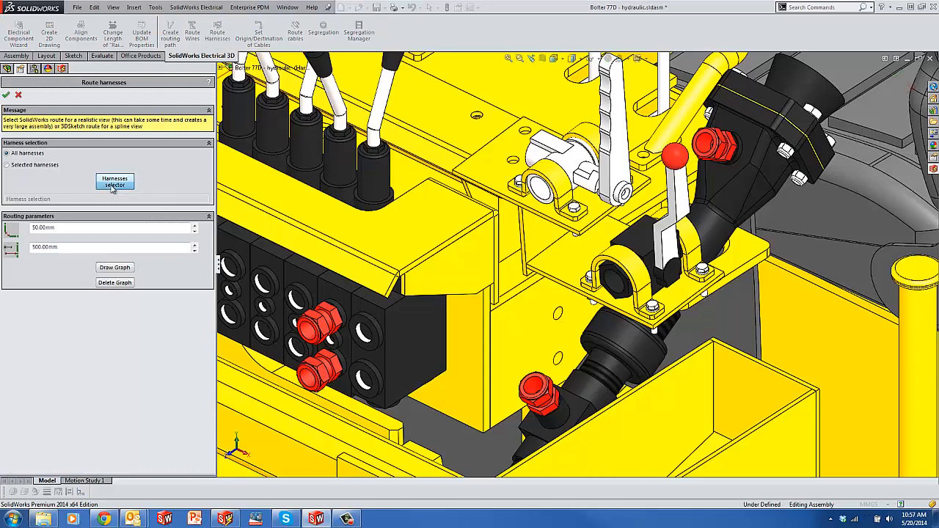
pyautogui.click(114, 181)
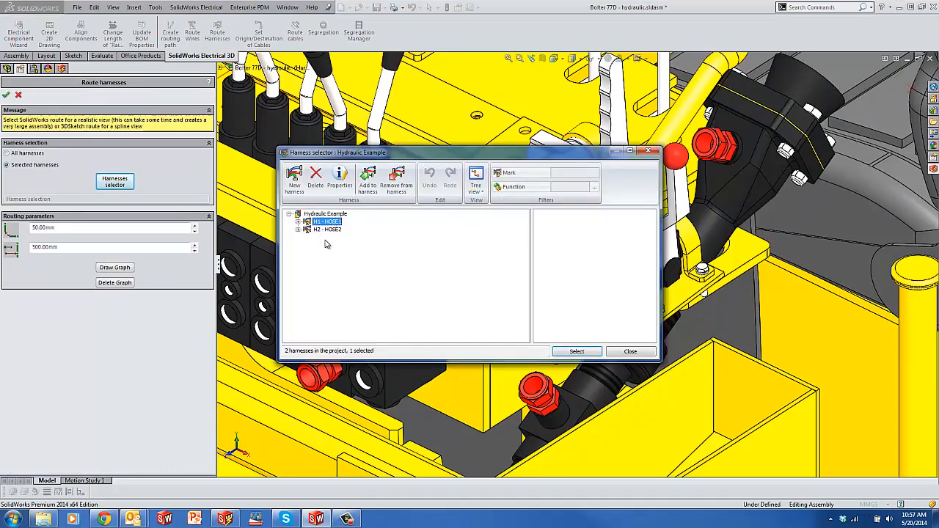
pyautogui.click(327, 229)
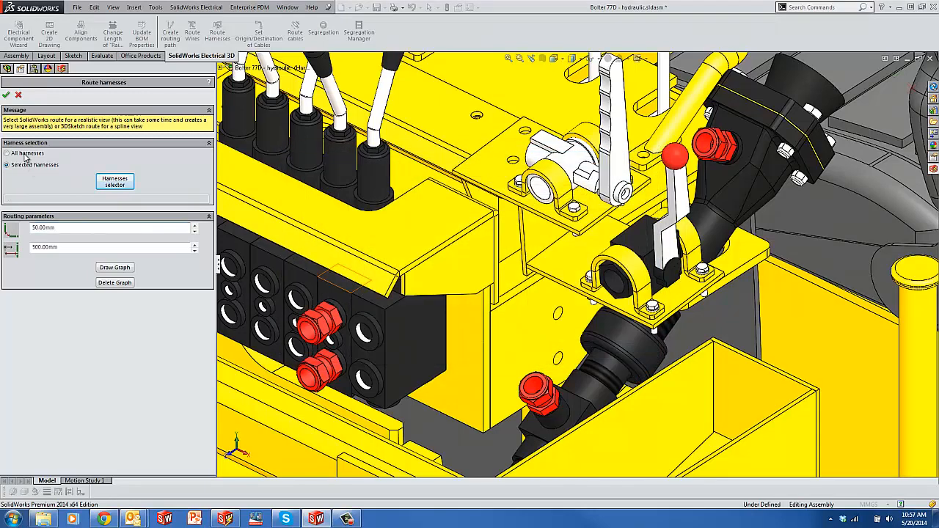
pyautogui.click(7, 152)
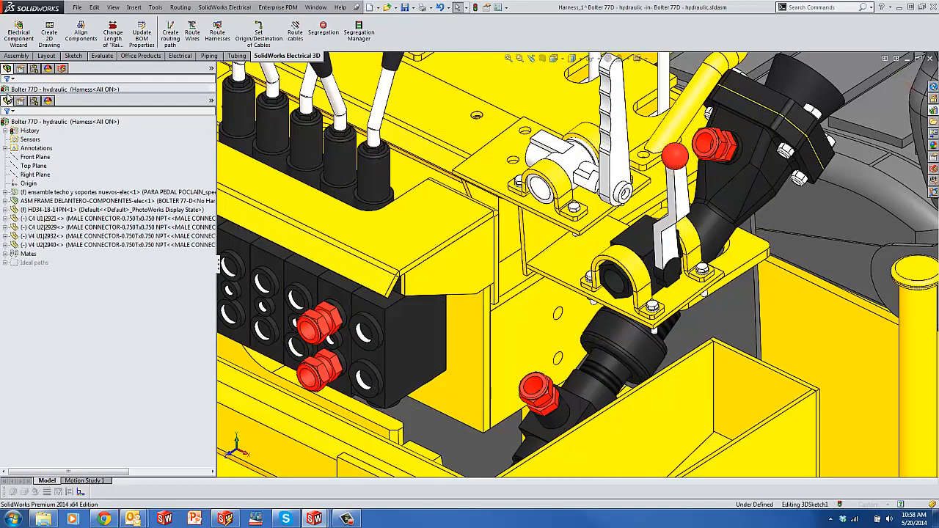
# Finish the hose routes, then reopen the first harness with Edit Route.
pyautogui.click(73, 55)
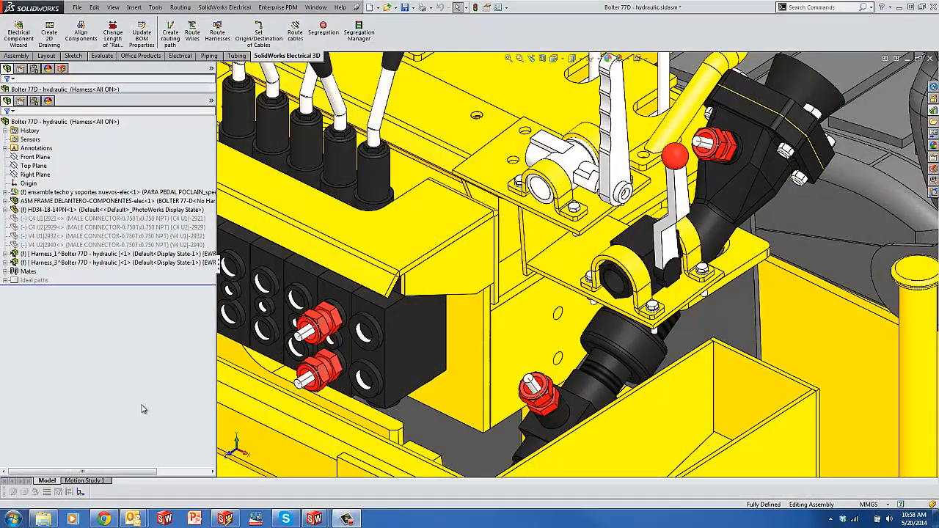
pyautogui.moveTo(34, 303)
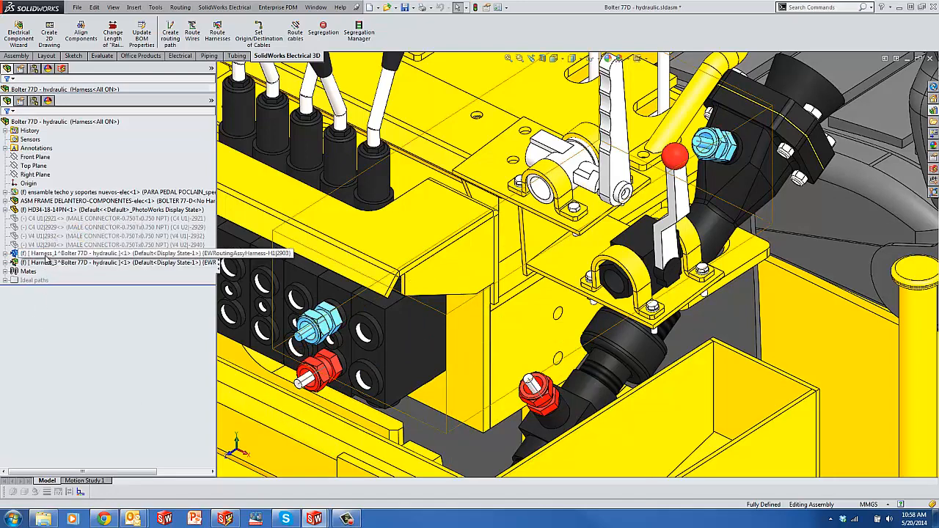
pyautogui.click(110, 253)
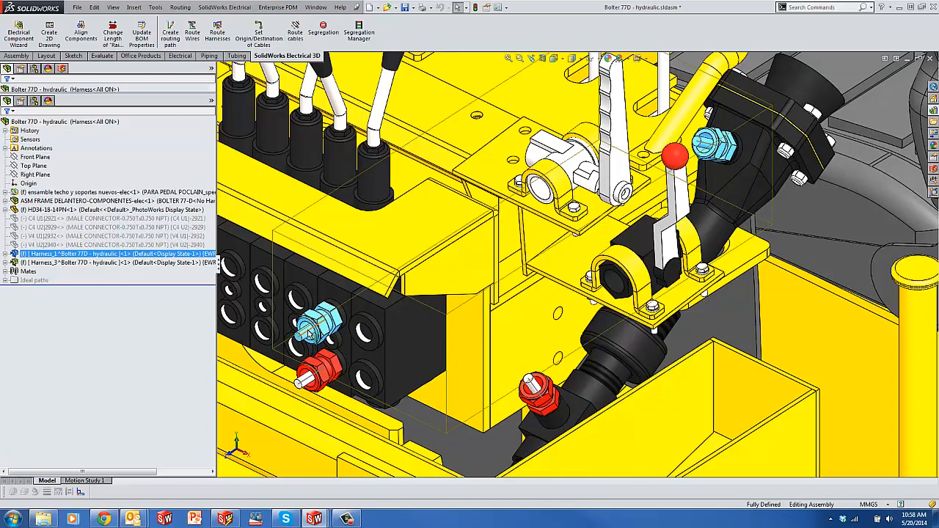
pyautogui.rightClick(316, 323)
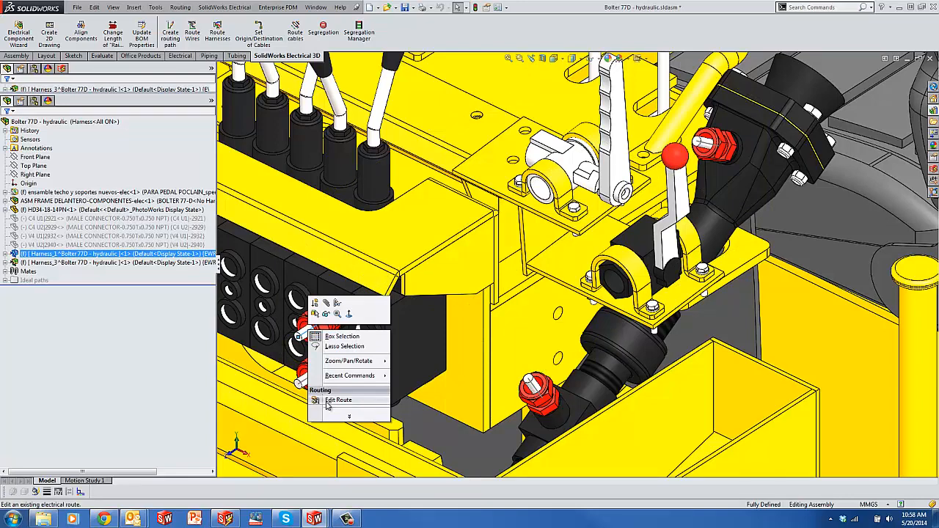
pyautogui.click(338, 400)
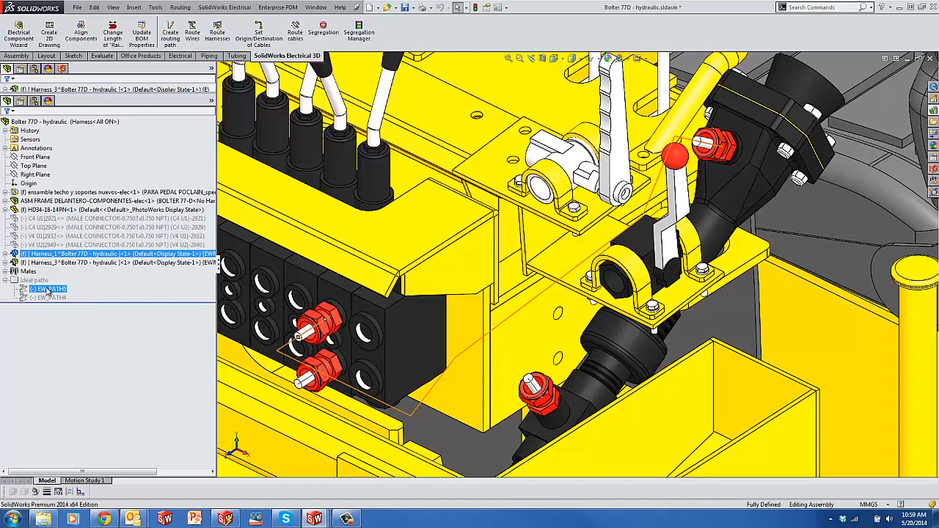
# Auto Route the drawn hose spline along the second ideal path.
pyautogui.rightClick(110, 254)
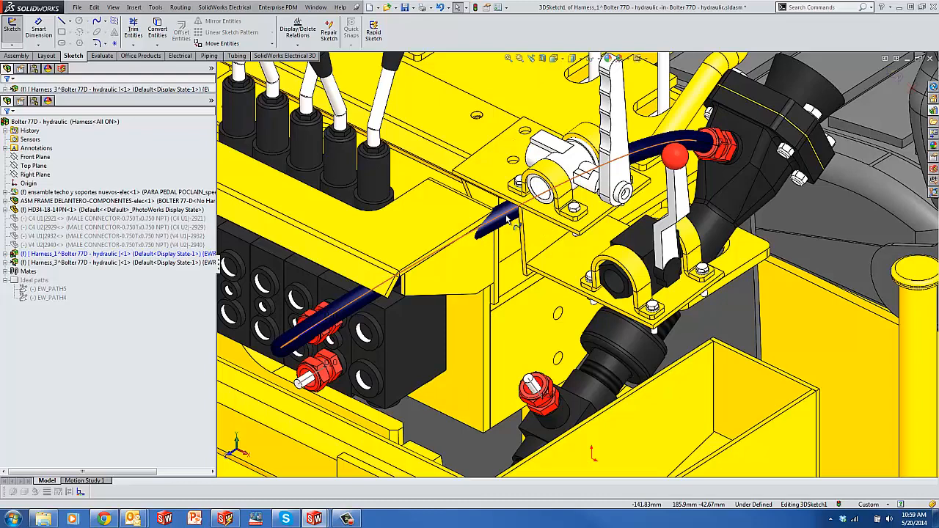
pyautogui.rightClick(477, 227)
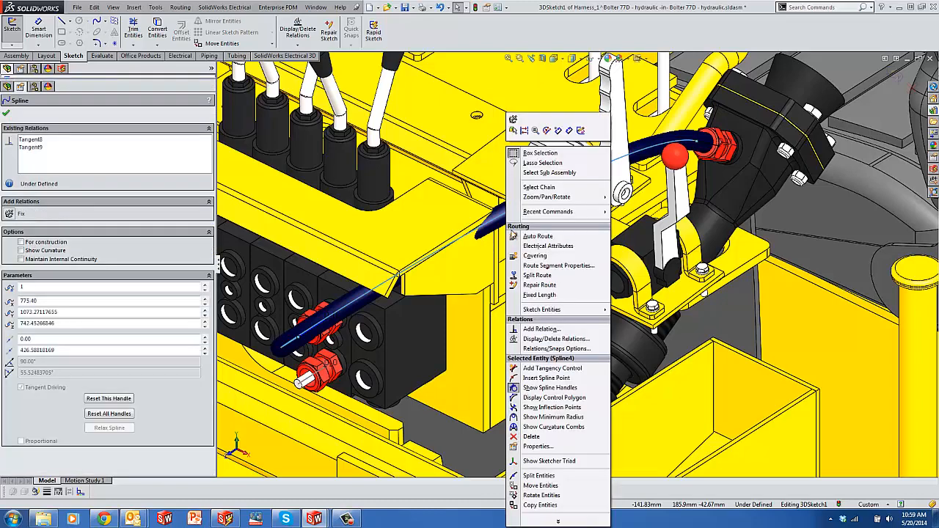
pyautogui.moveTo(537, 235)
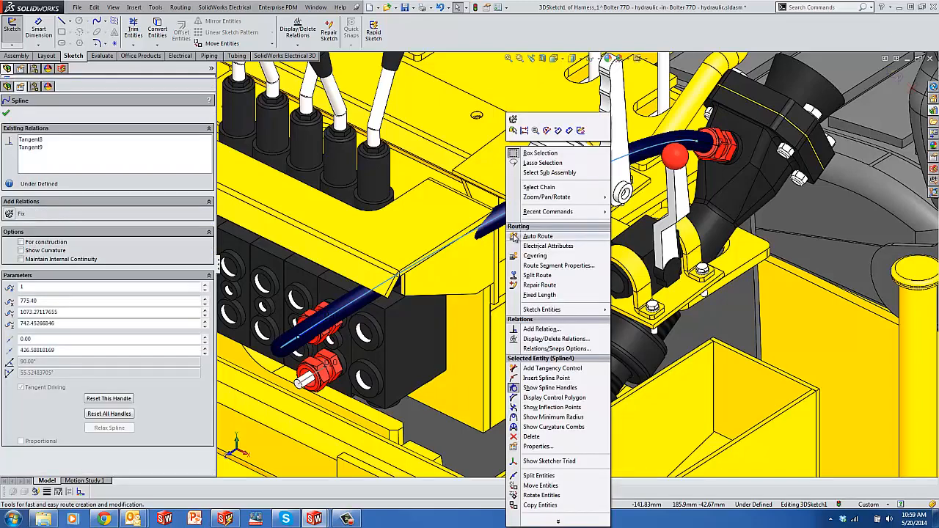
pyautogui.click(537, 236)
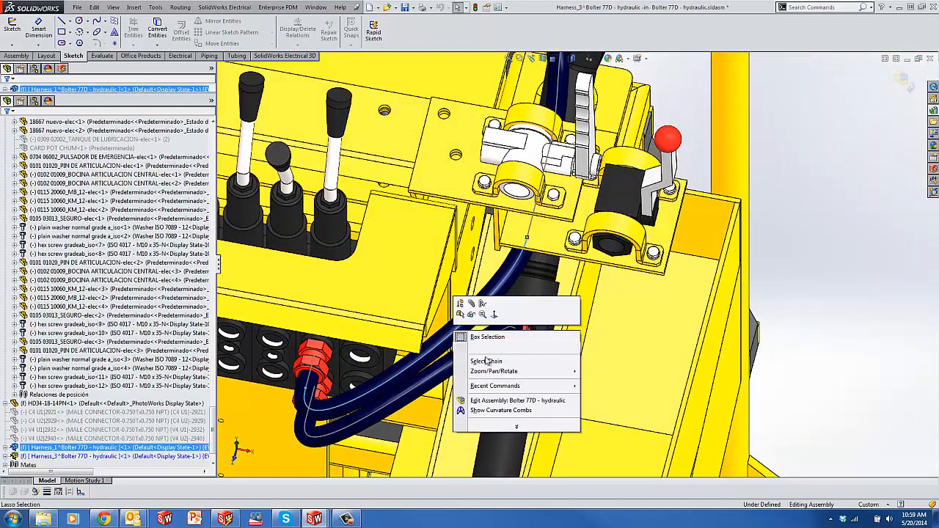
pyautogui.moveTo(490, 346)
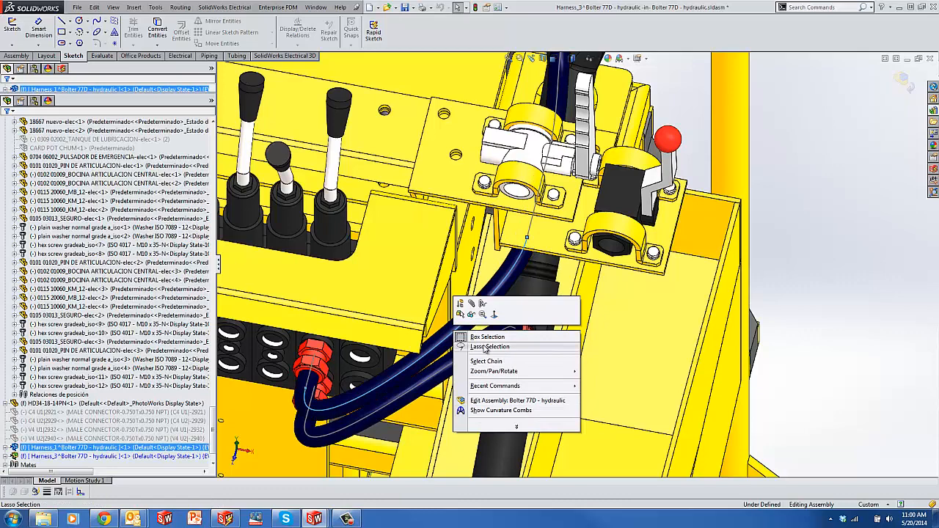
# Switch to freehand sketch selection and exit the route sketch, keeping the hose changes.
pyautogui.click(518, 399)
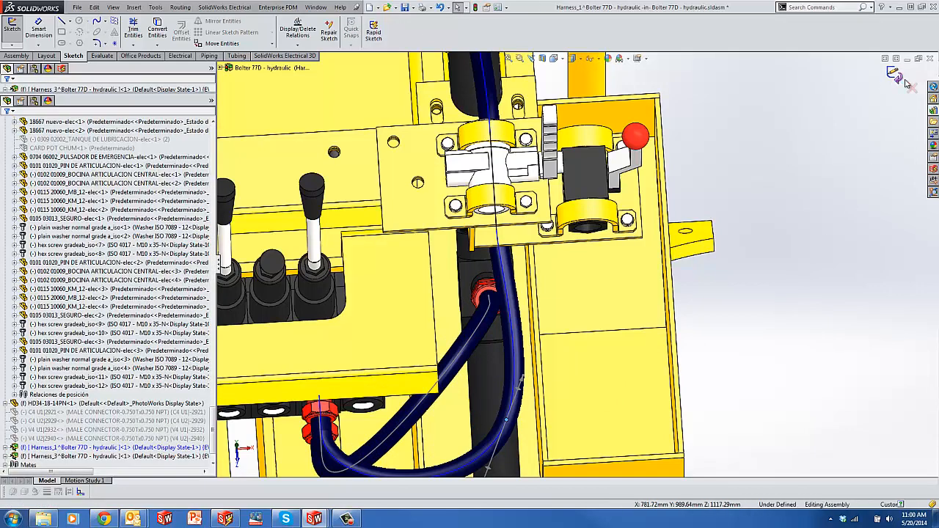
pyautogui.click(286, 56)
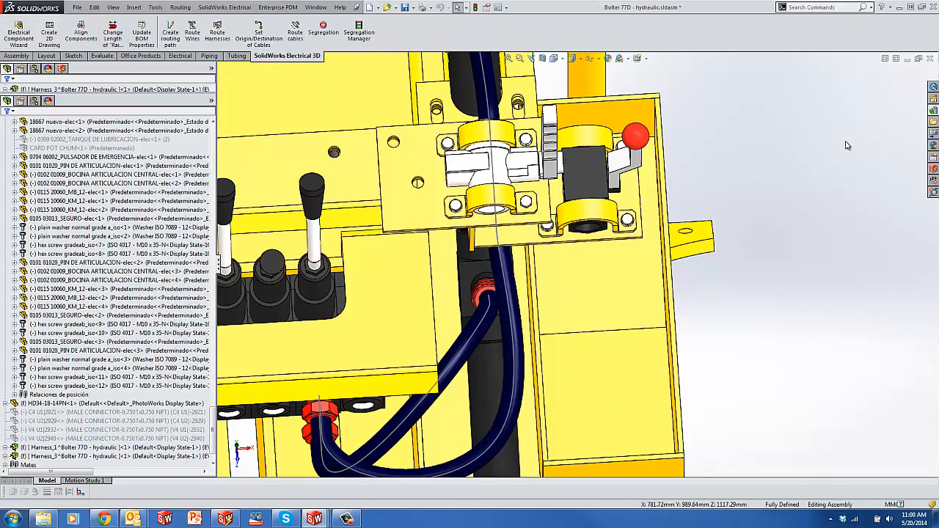
pyautogui.moveTo(763, 312)
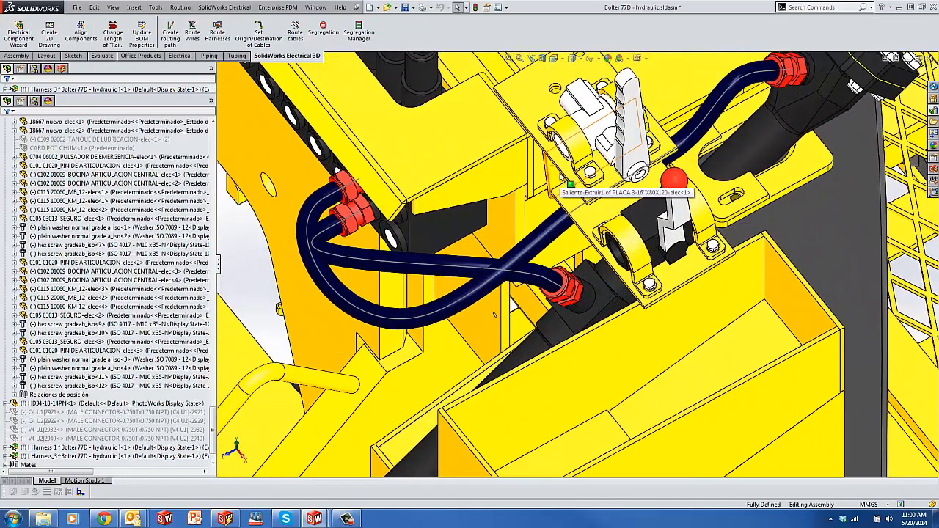
# Open the project's Reports manager from the SolidWorks Electrical menu.
pyautogui.click(225, 7)
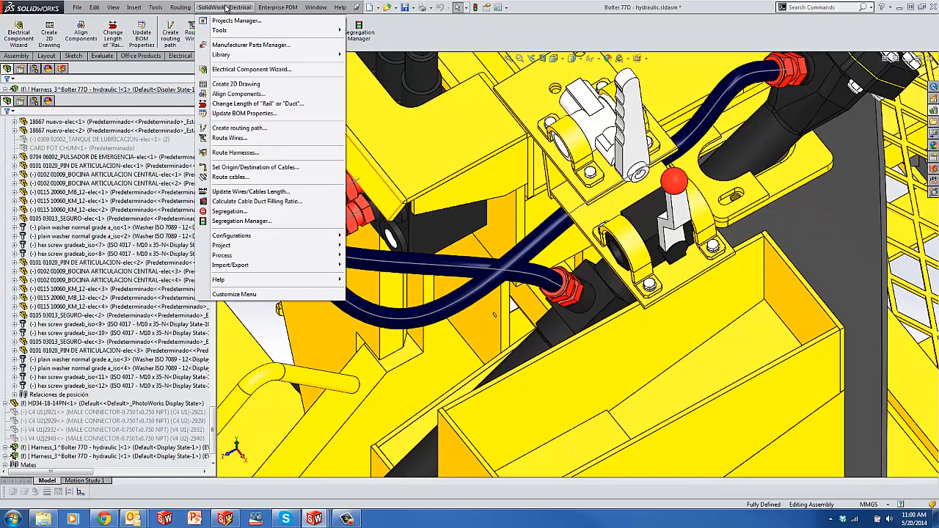
pyautogui.moveTo(251, 192)
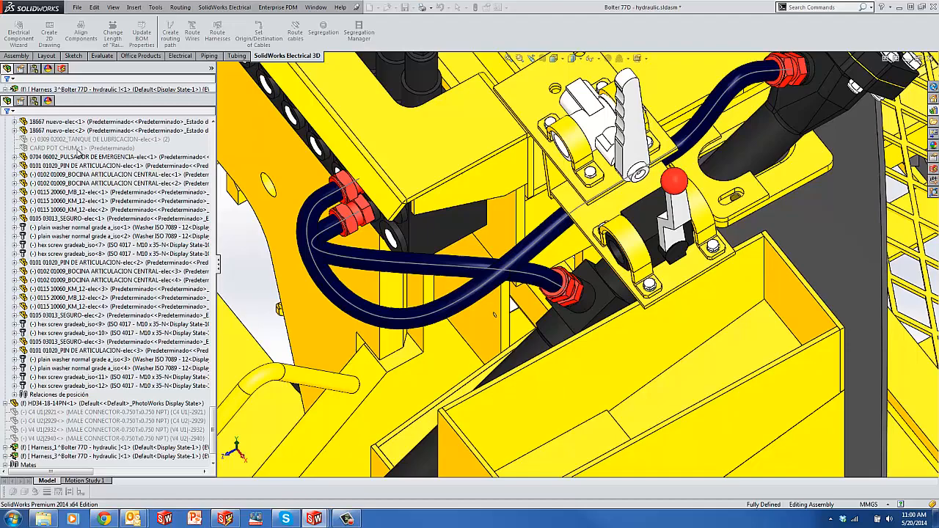
pyautogui.click(113, 180)
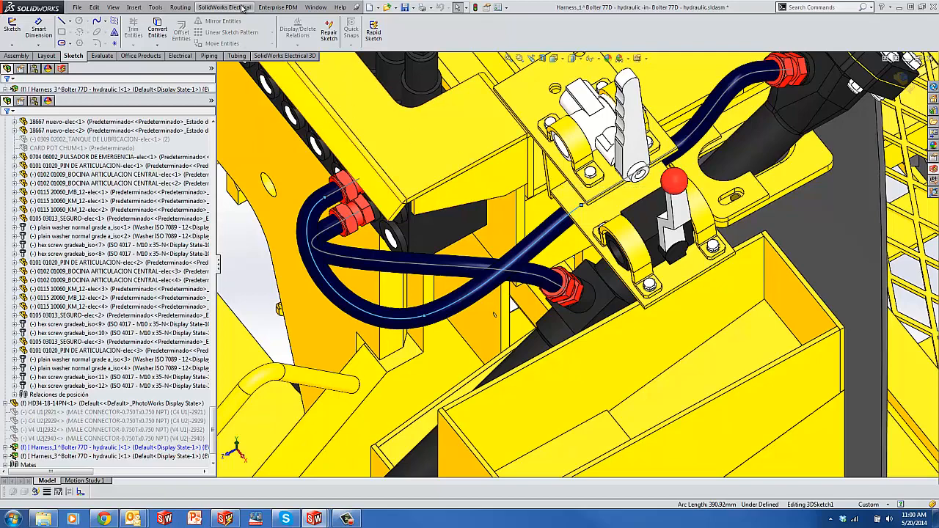
pyautogui.click(224, 8)
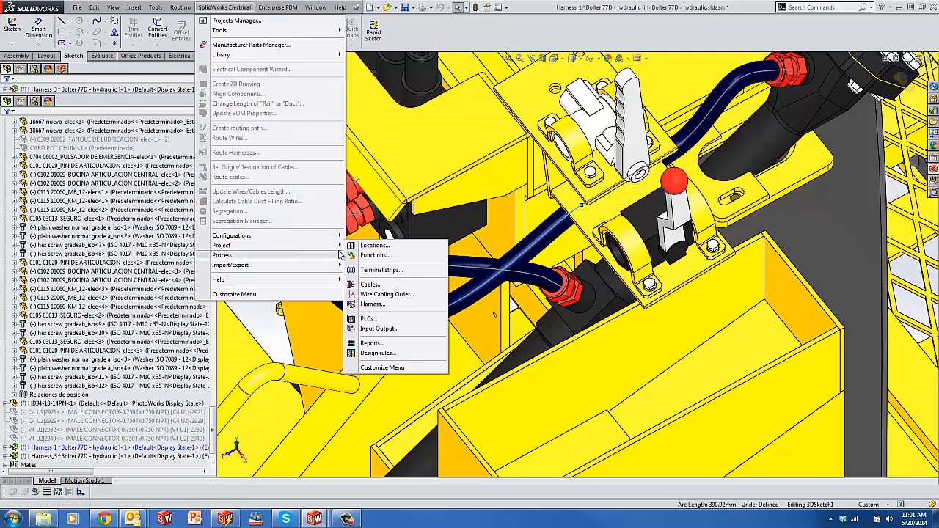
pyautogui.click(371, 343)
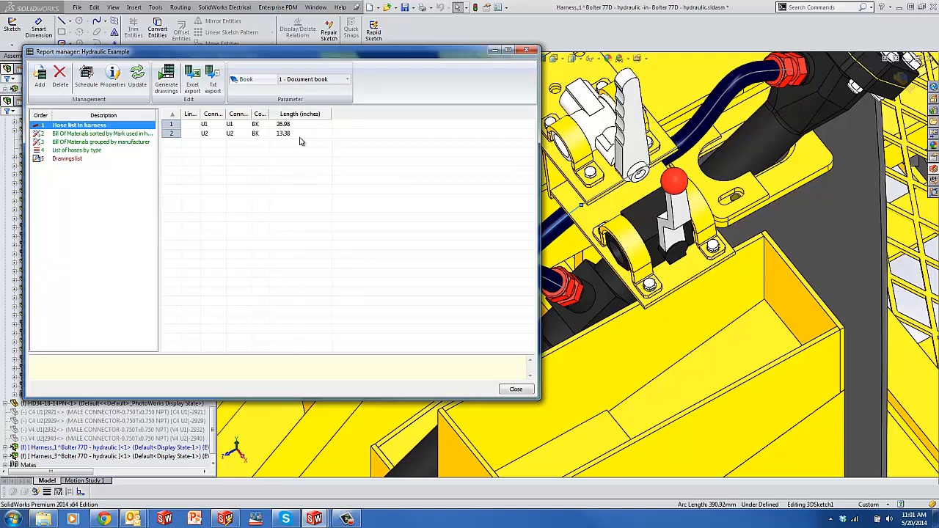
# Generate Hose list and BOM-by-Mark report drawings, then close the report manager.
pyautogui.click(165, 78)
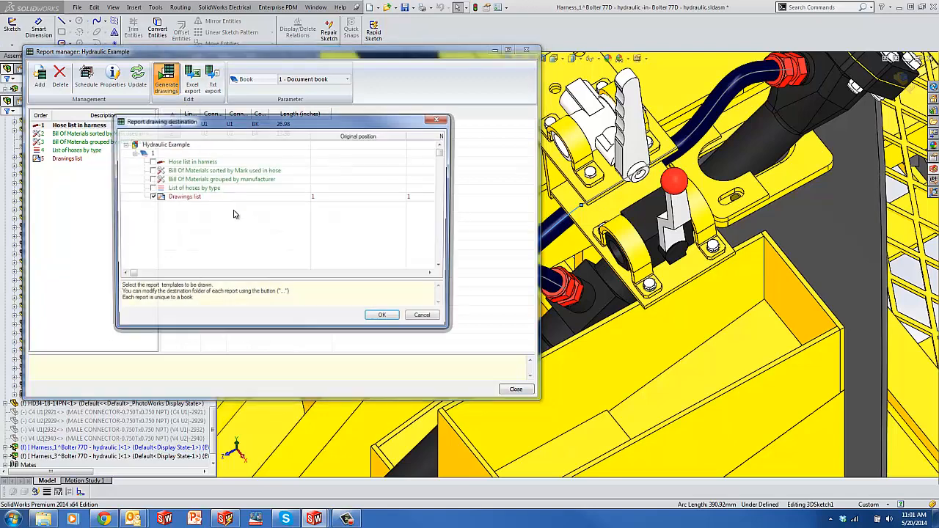
pyautogui.click(224, 170)
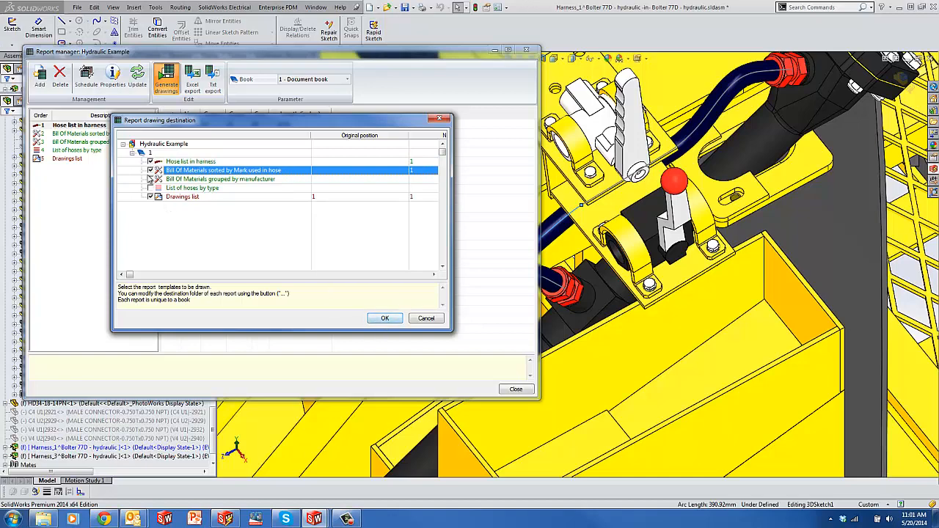
pyautogui.click(385, 317)
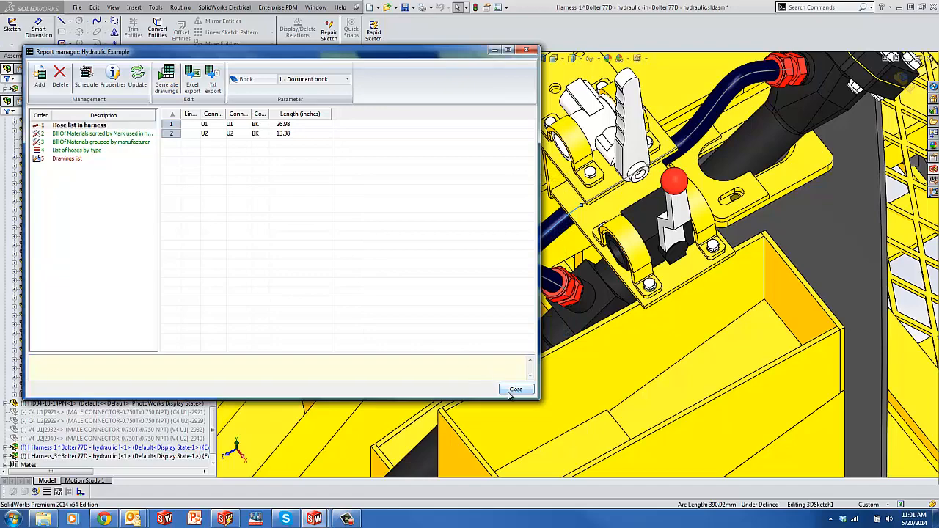
pyautogui.click(516, 389)
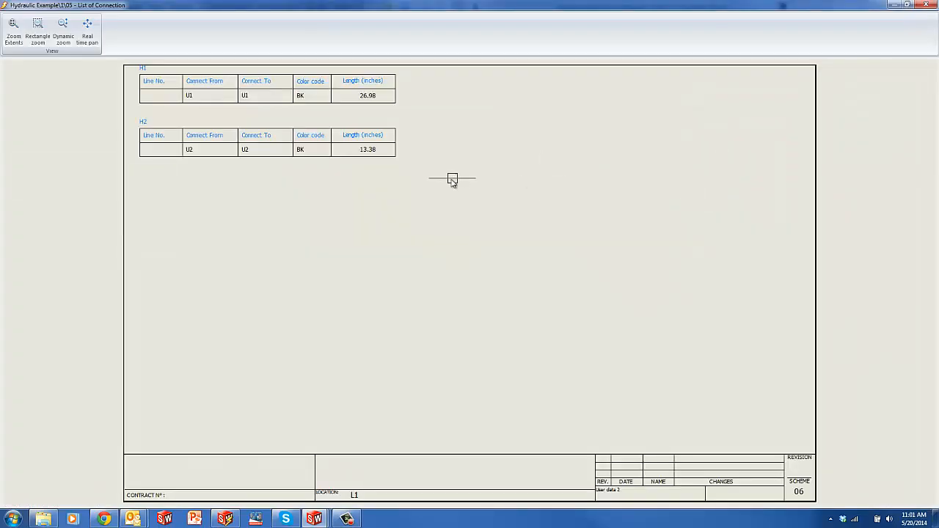
pyautogui.moveTo(220, 114)
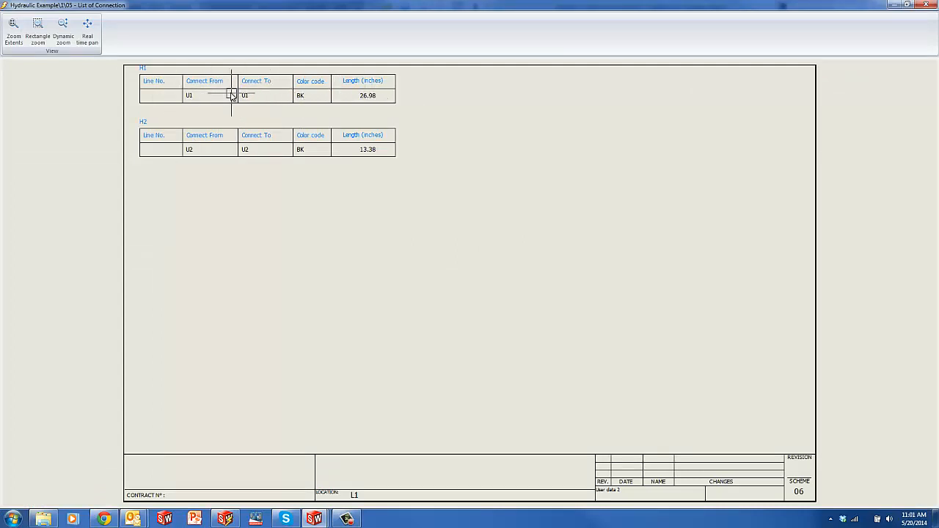
pyautogui.moveTo(399, 94)
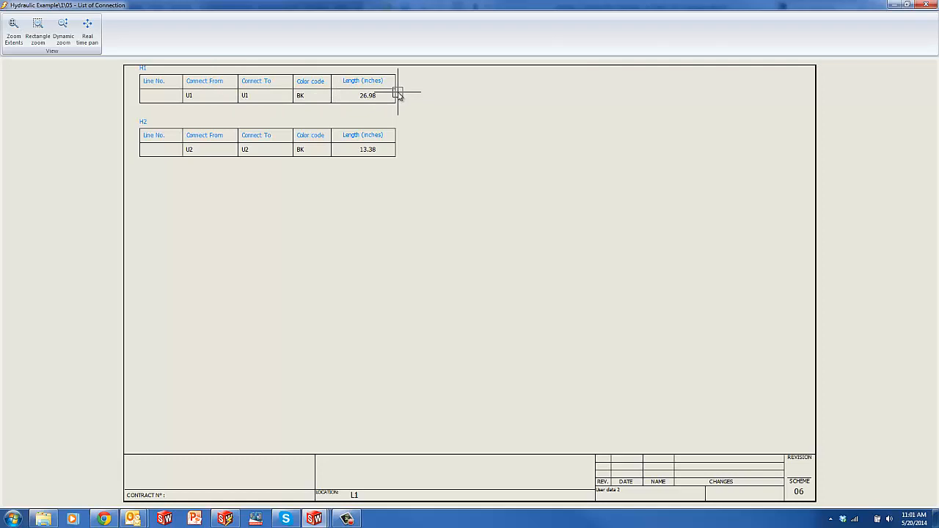
pyautogui.moveTo(328, 162)
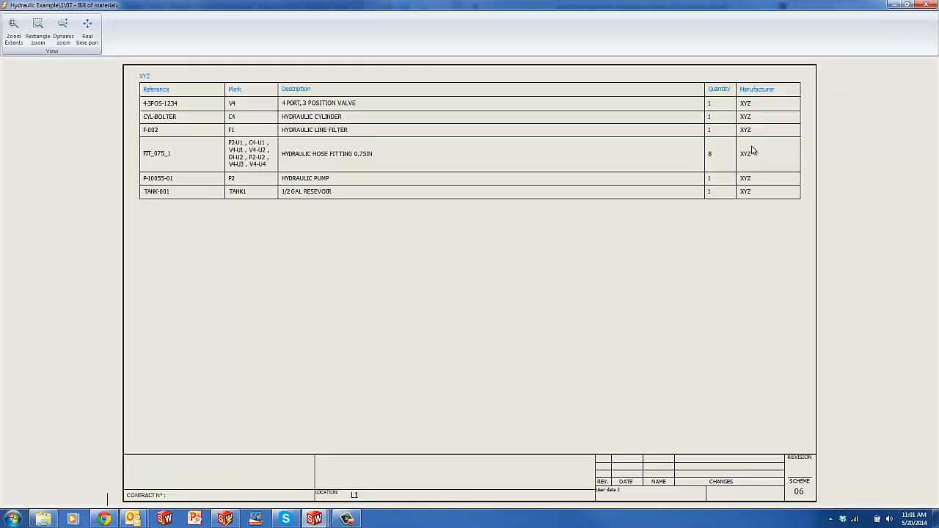
pyautogui.moveTo(514, 334)
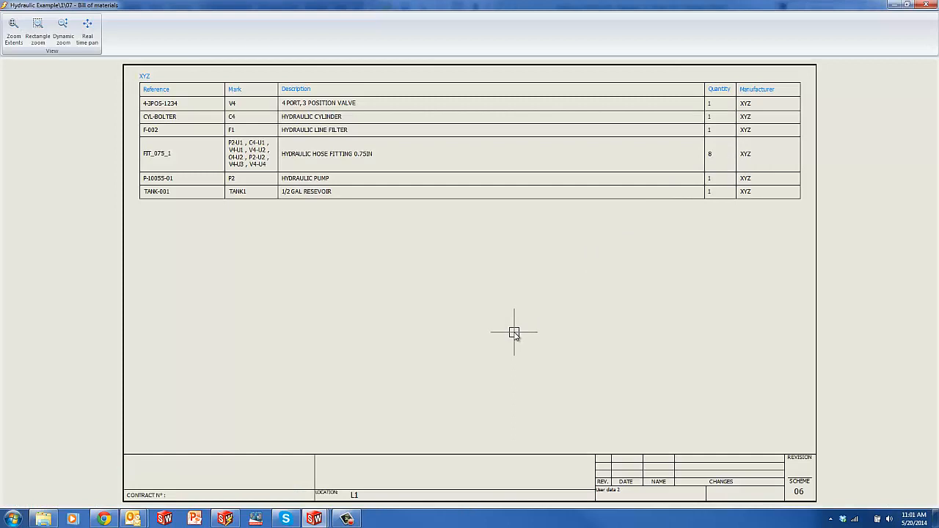